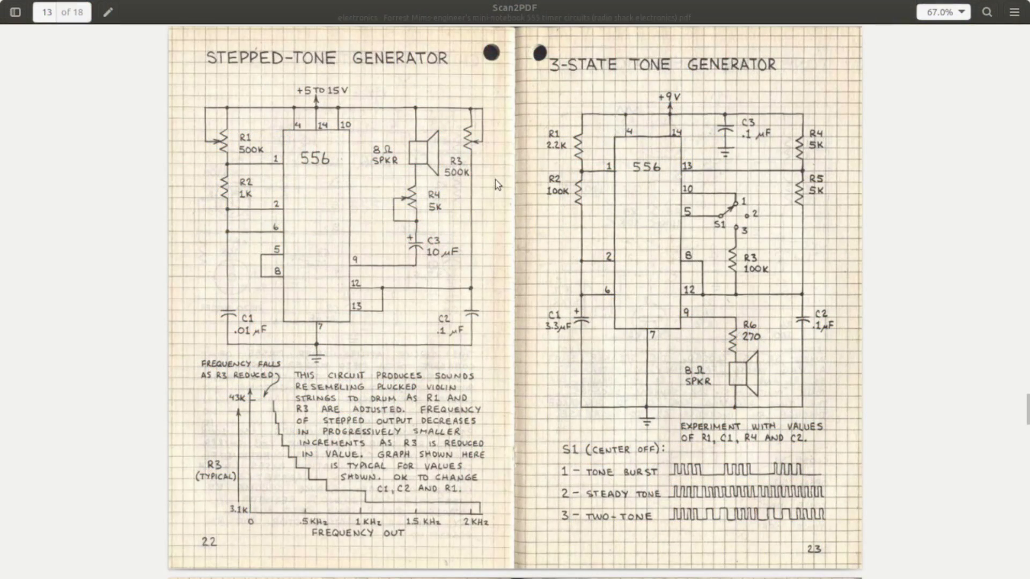
{"action": "mouse_move", "coordinate": [342, 171]}
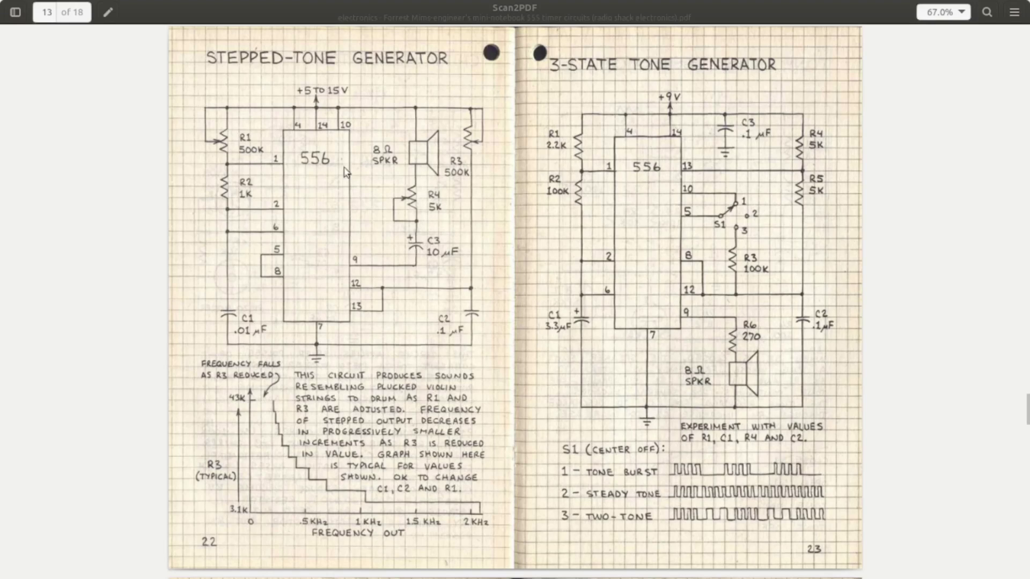
{"action": "mouse_move", "coordinate": [339, 174]}
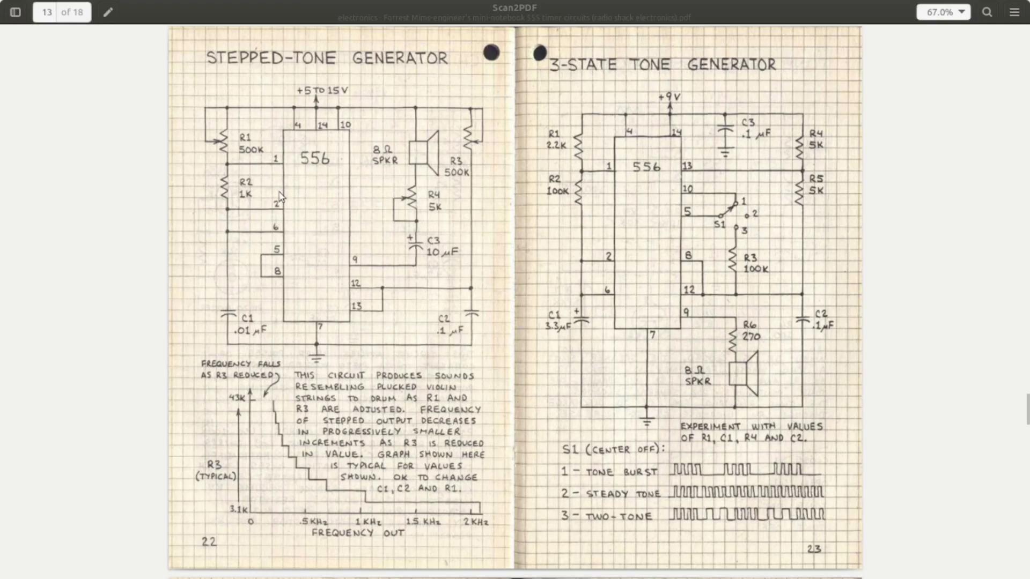
{"action": "mouse_move", "coordinate": [352, 195]}
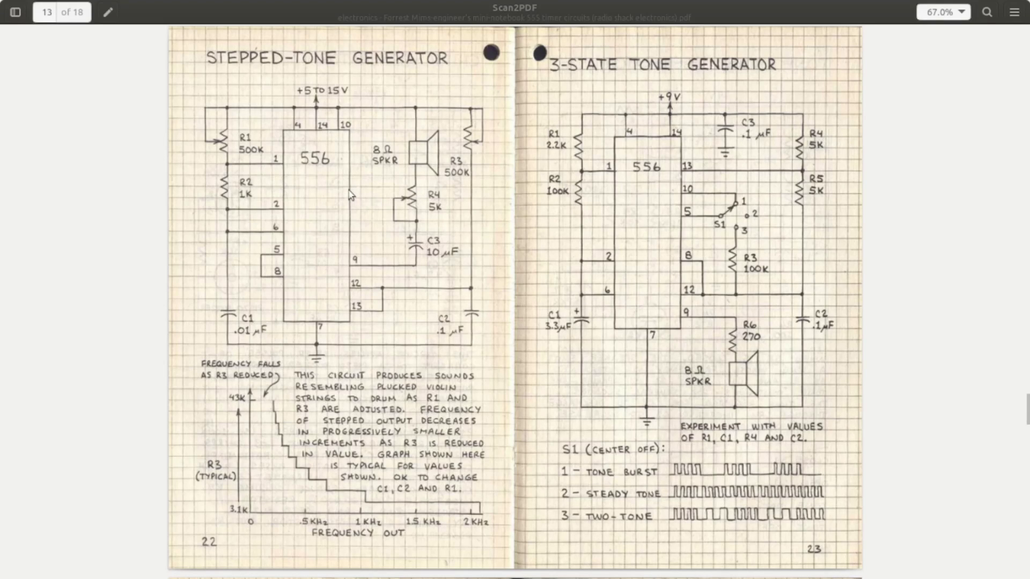
{"action": "mouse_move", "coordinate": [346, 242]}
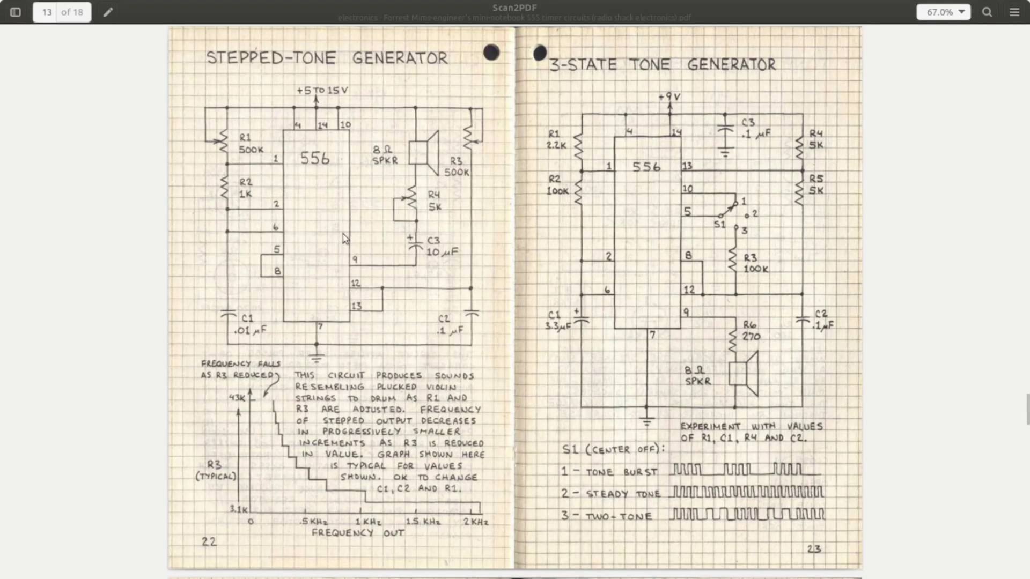
{"action": "mouse_move", "coordinate": [350, 174]}
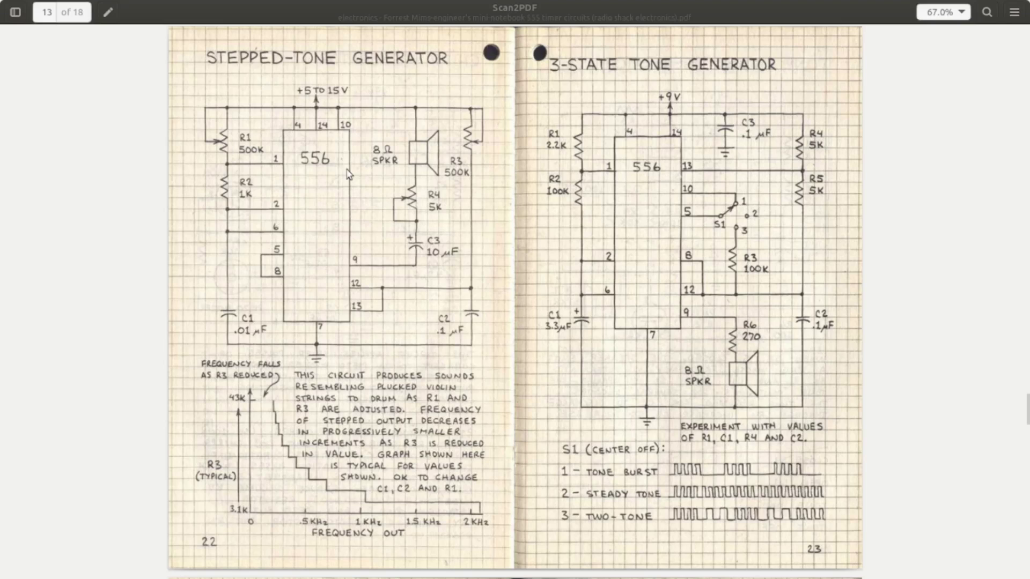
{"action": "mouse_move", "coordinate": [287, 289]}
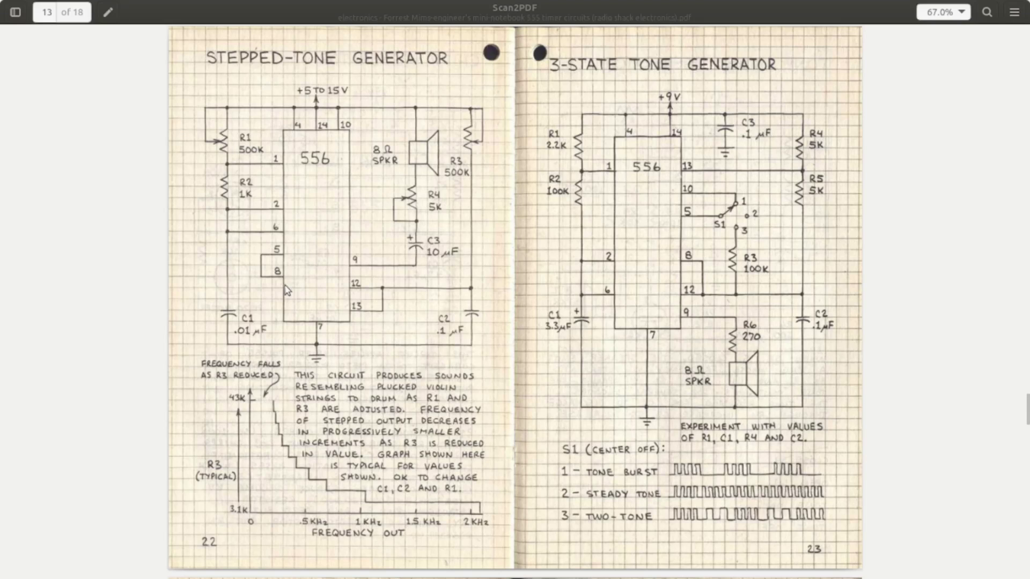
{"action": "mouse_move", "coordinate": [291, 283]}
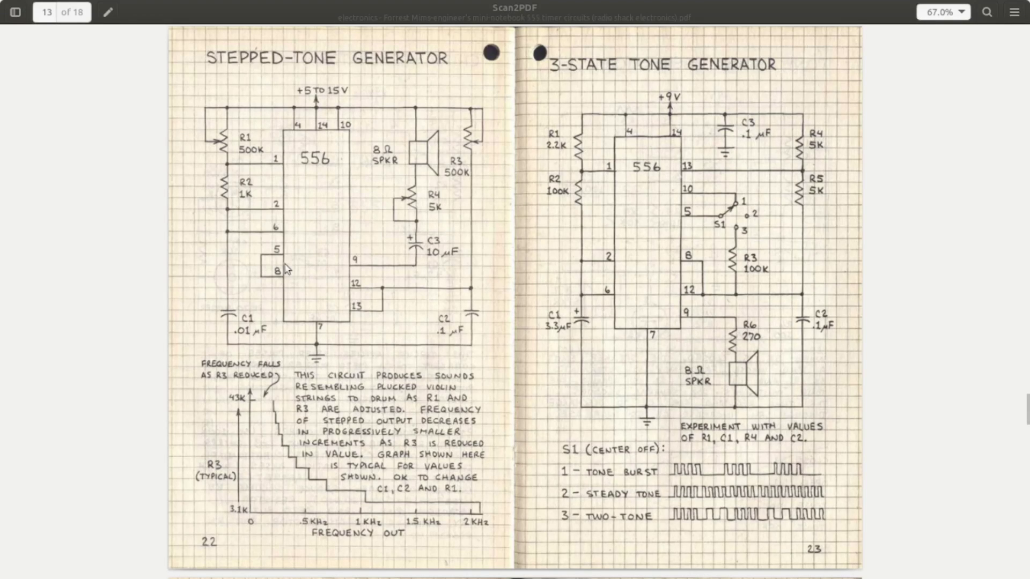
{"action": "mouse_move", "coordinate": [259, 217]}
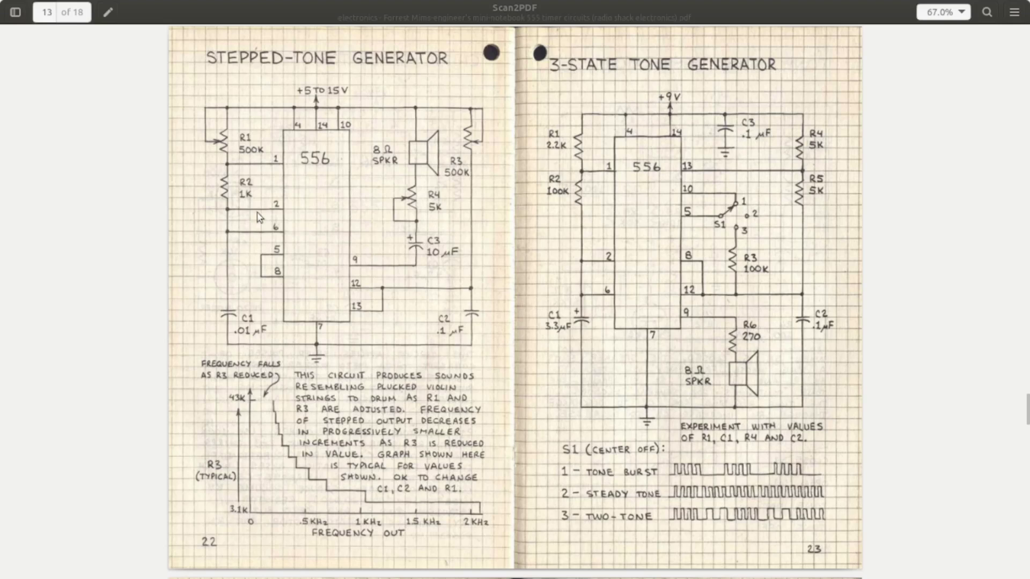
{"action": "mouse_move", "coordinate": [303, 132]}
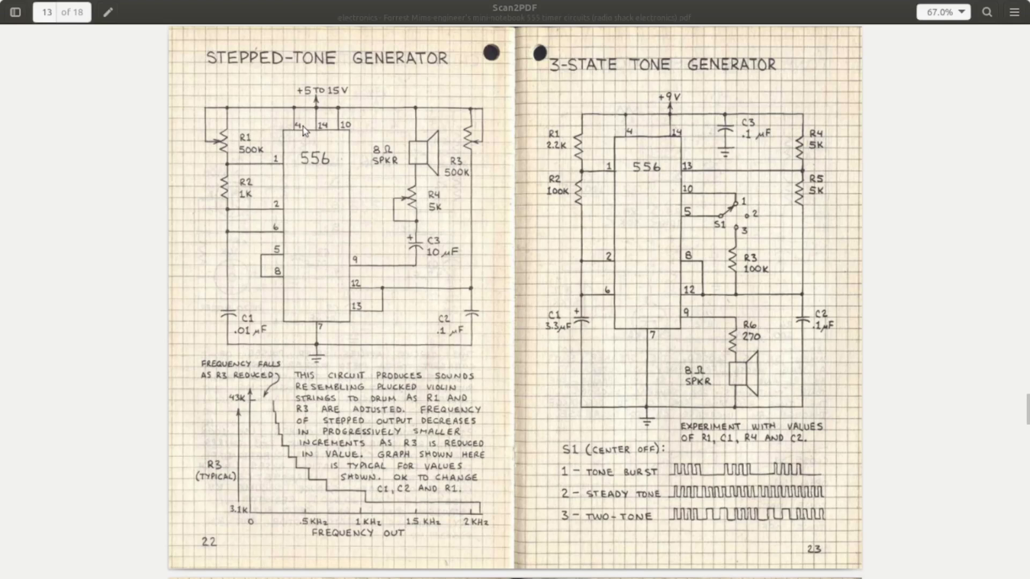
{"action": "mouse_move", "coordinate": [245, 122]}
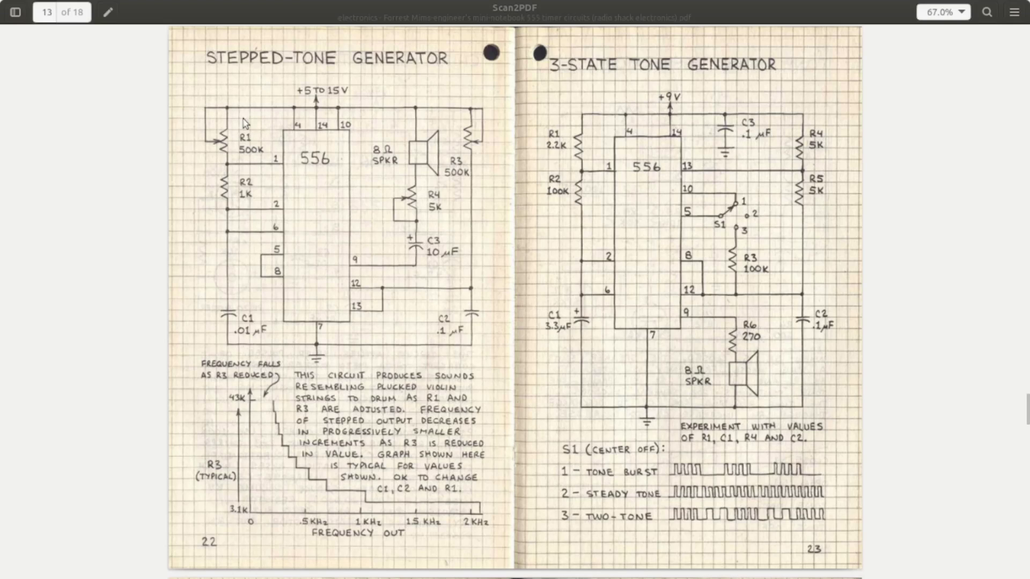
{"action": "mouse_move", "coordinate": [218, 160]}
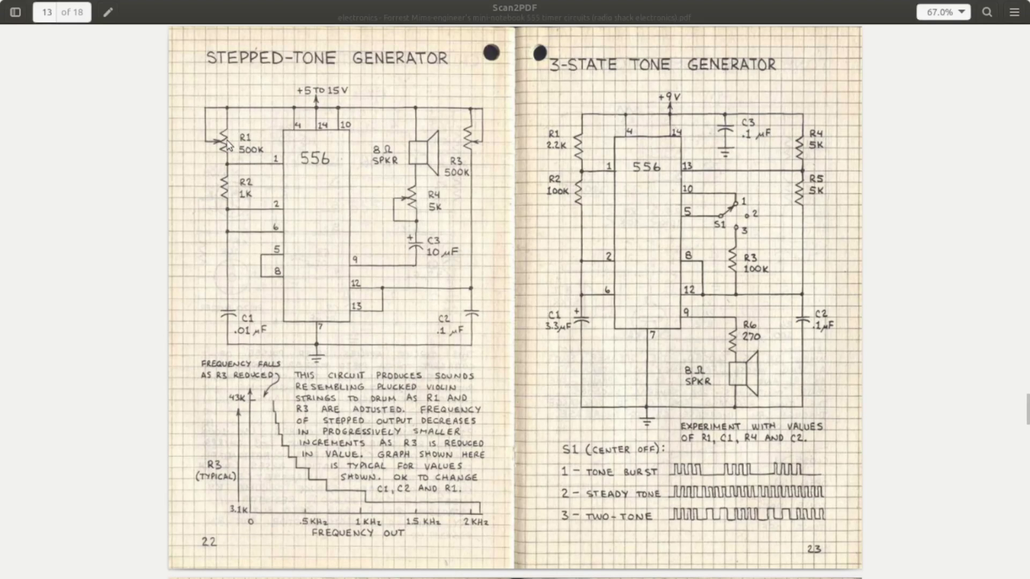
{"action": "mouse_move", "coordinate": [218, 157]}
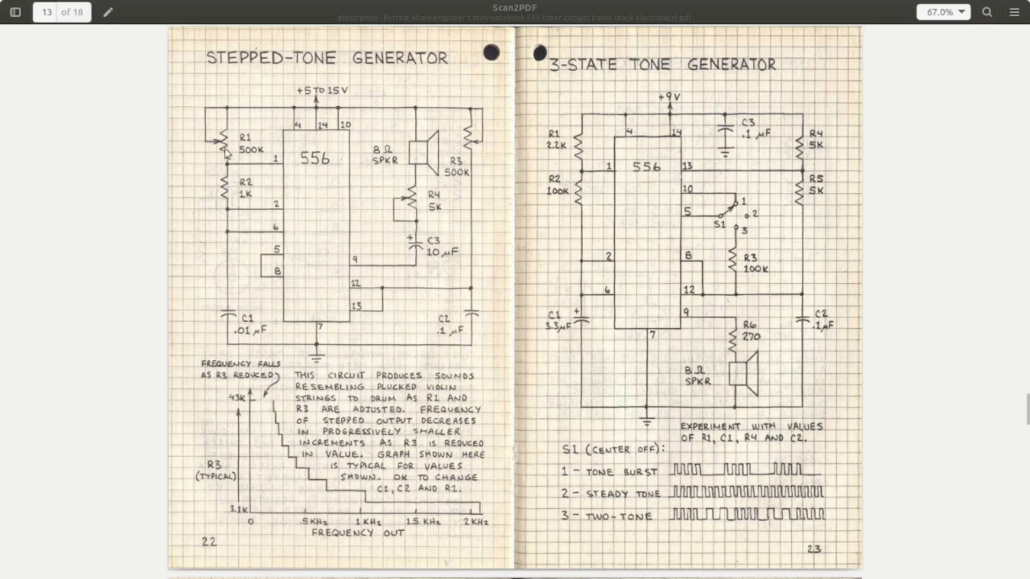
{"action": "mouse_move", "coordinate": [235, 343]}
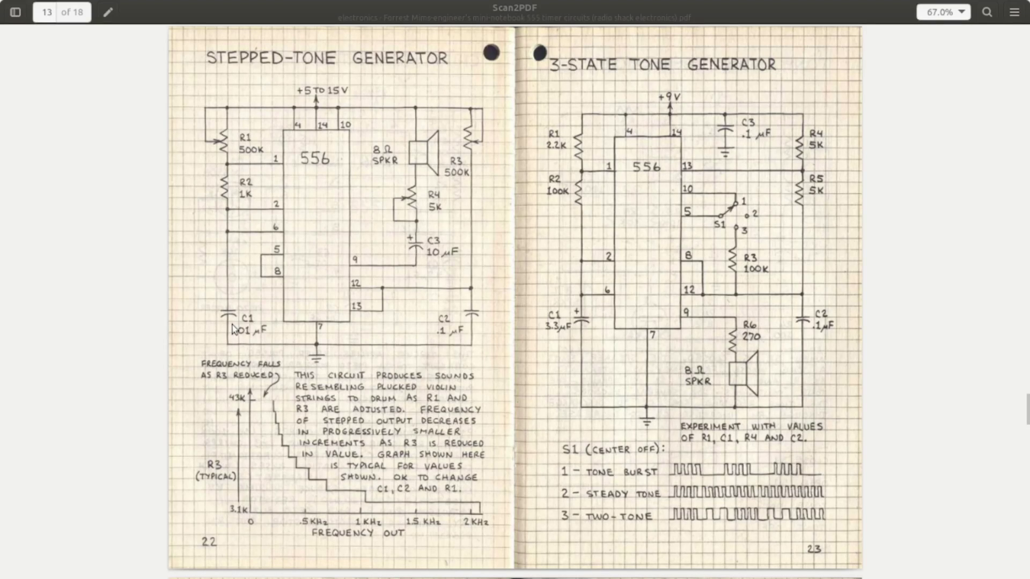
{"action": "mouse_move", "coordinate": [270, 173]}
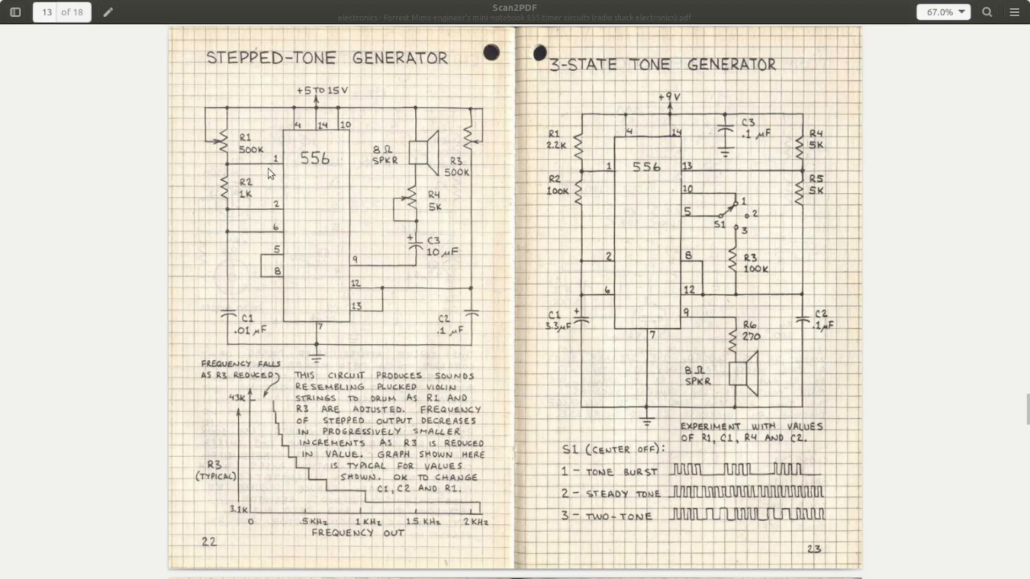
{"action": "mouse_move", "coordinate": [217, 191]}
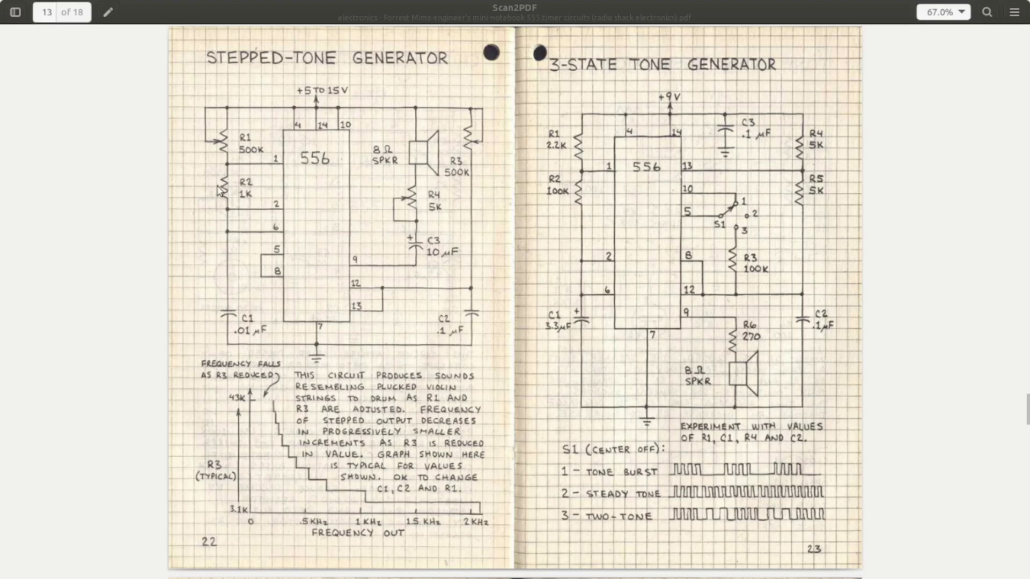
{"action": "mouse_move", "coordinate": [227, 324]}
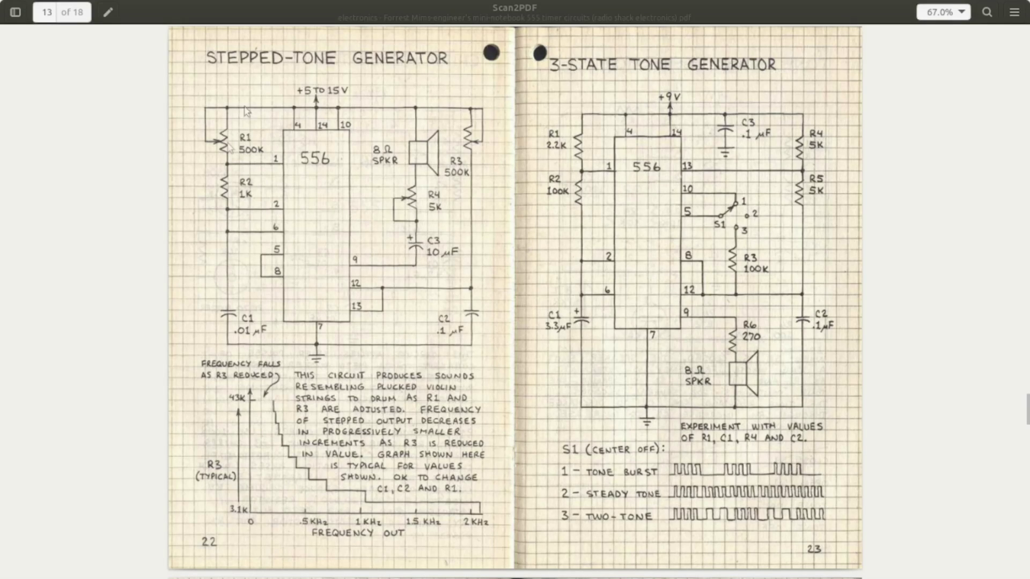
{"action": "mouse_move", "coordinate": [310, 284]}
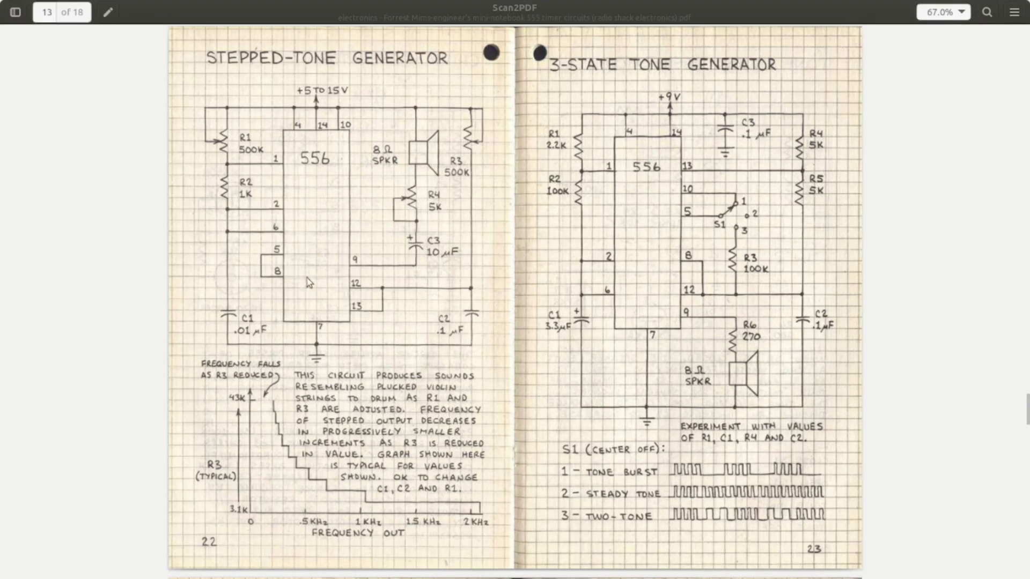
{"action": "mouse_move", "coordinate": [280, 280]}
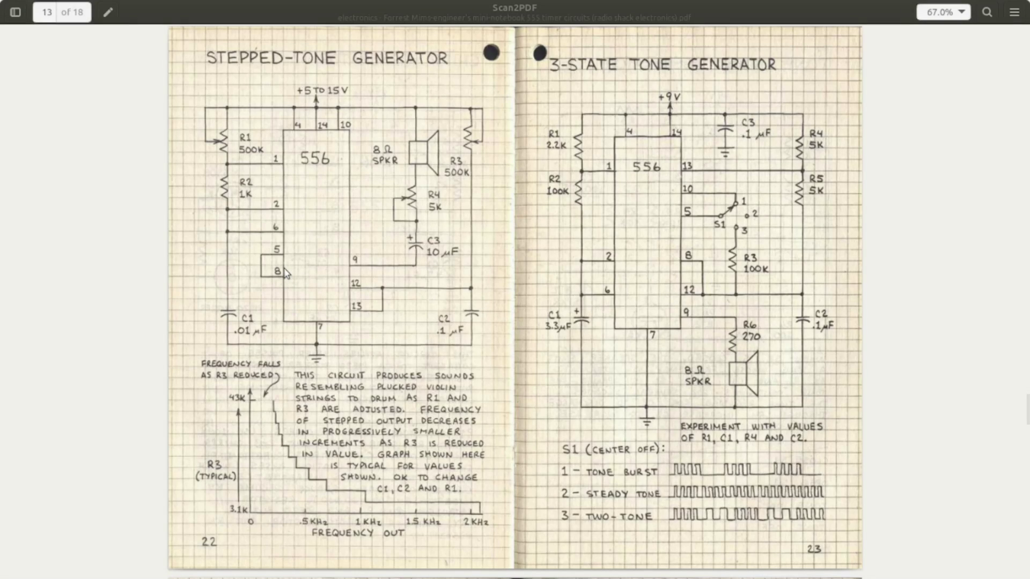
{"action": "mouse_move", "coordinate": [295, 272]}
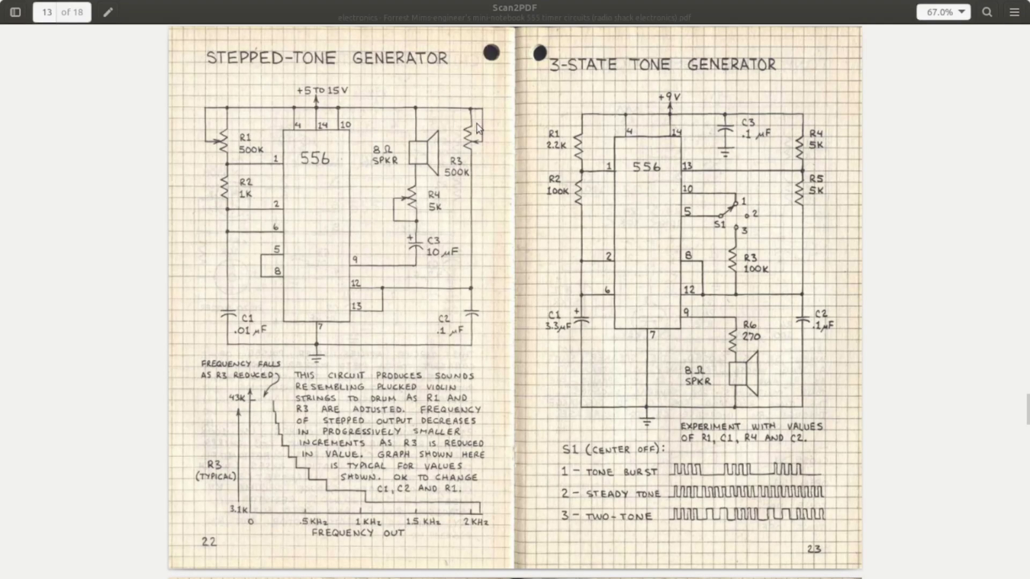
{"action": "mouse_move", "coordinate": [478, 155]}
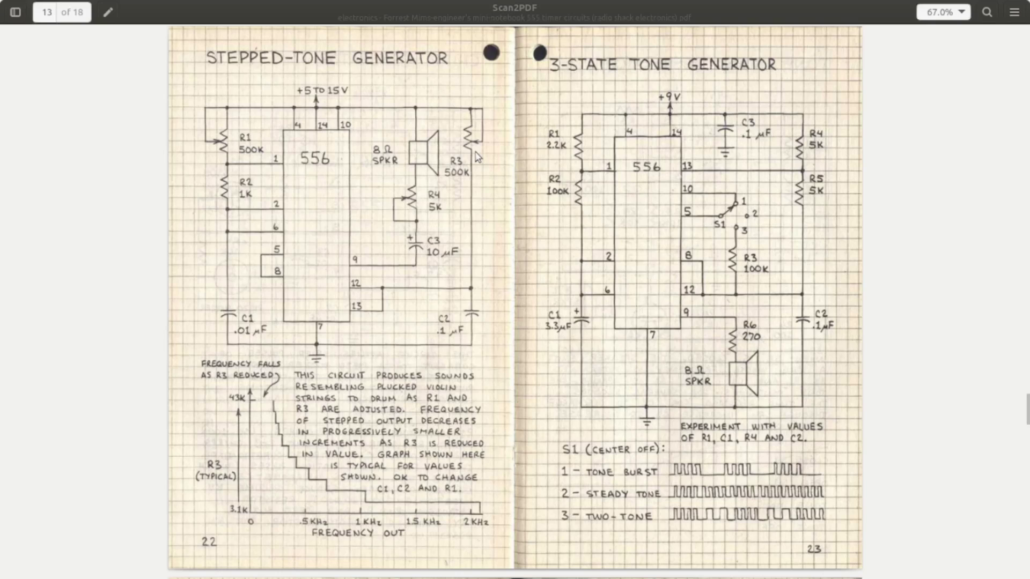
{"action": "mouse_move", "coordinate": [476, 108]}
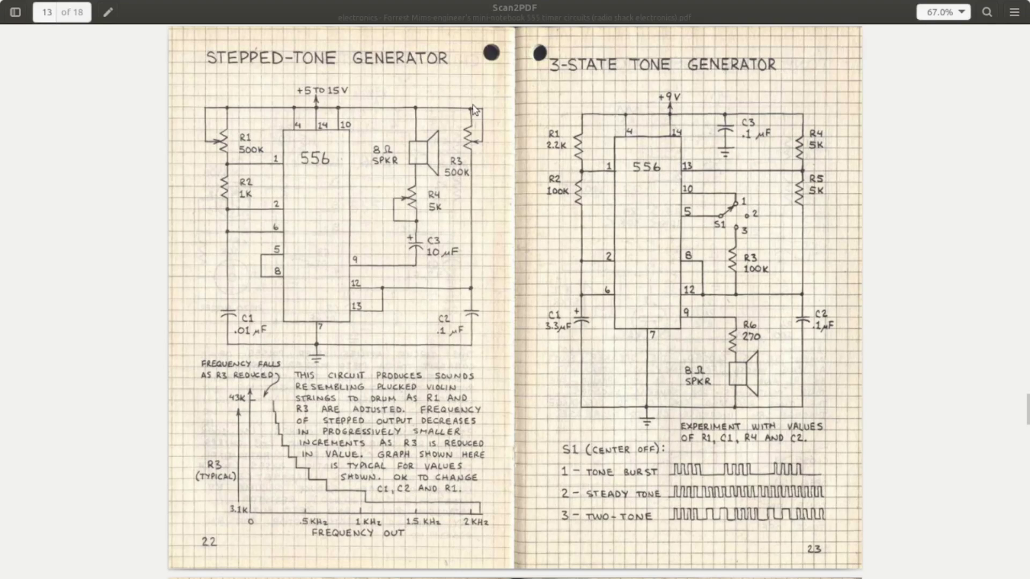
{"action": "mouse_move", "coordinate": [488, 333]}
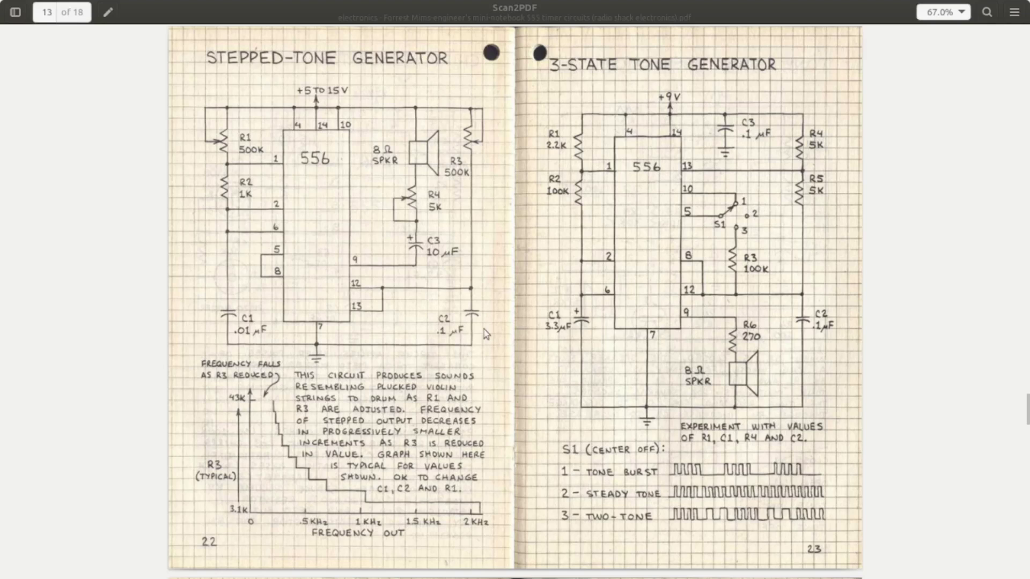
{"action": "mouse_move", "coordinate": [200, 346]}
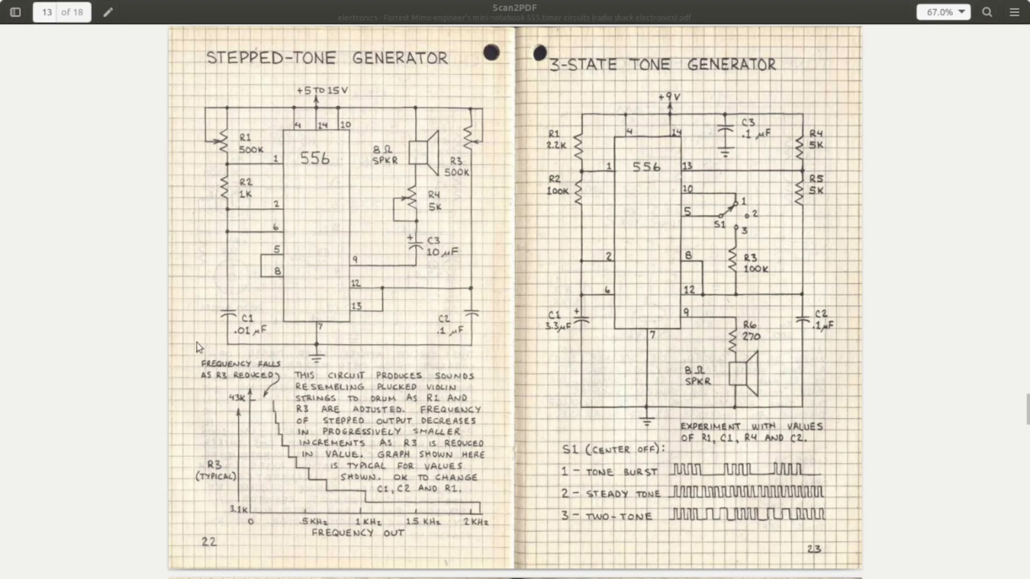
{"action": "mouse_move", "coordinate": [217, 155]}
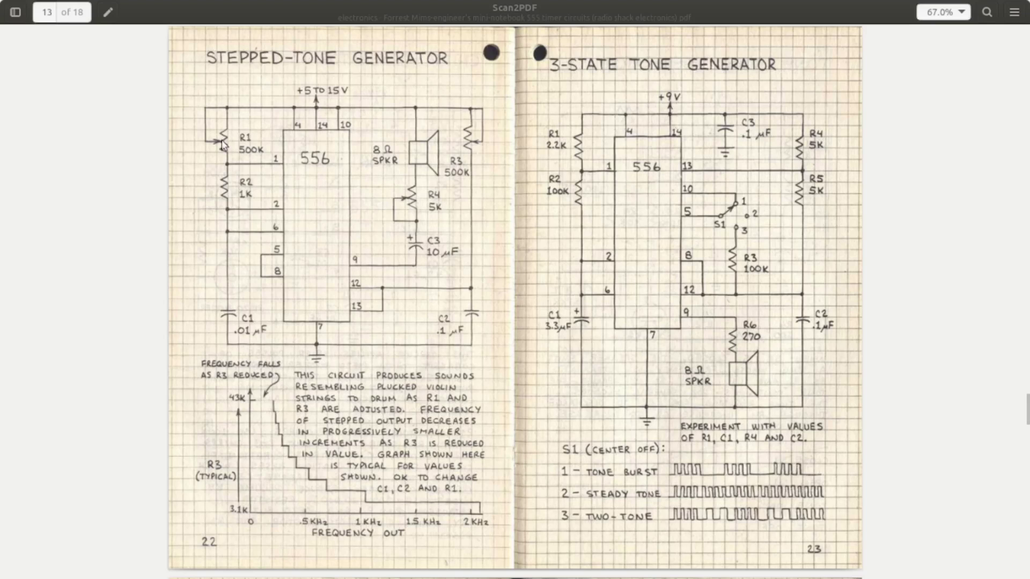
{"action": "mouse_move", "coordinate": [305, 266]}
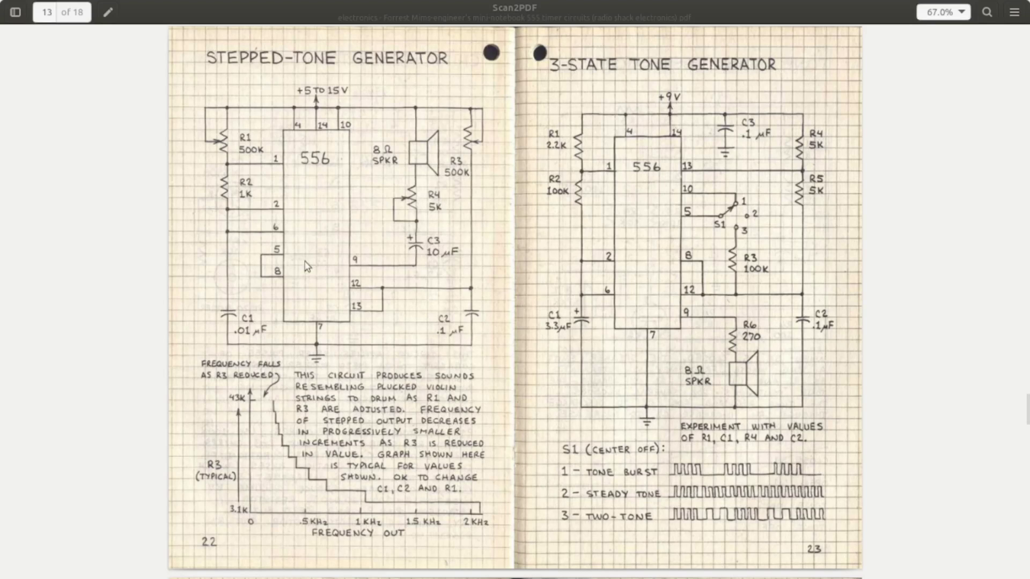
{"action": "mouse_move", "coordinate": [360, 287]}
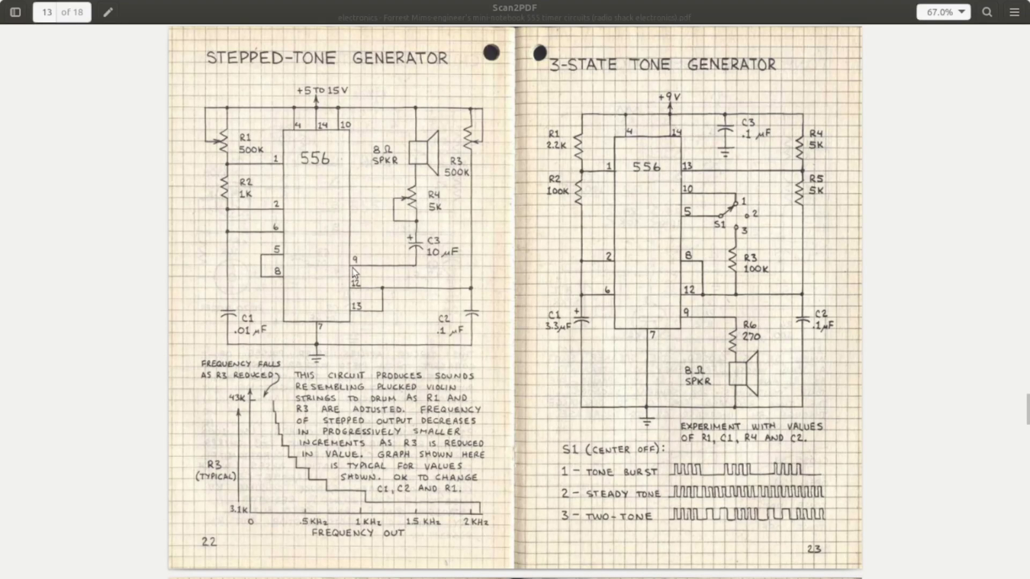
{"action": "mouse_move", "coordinate": [391, 134]}
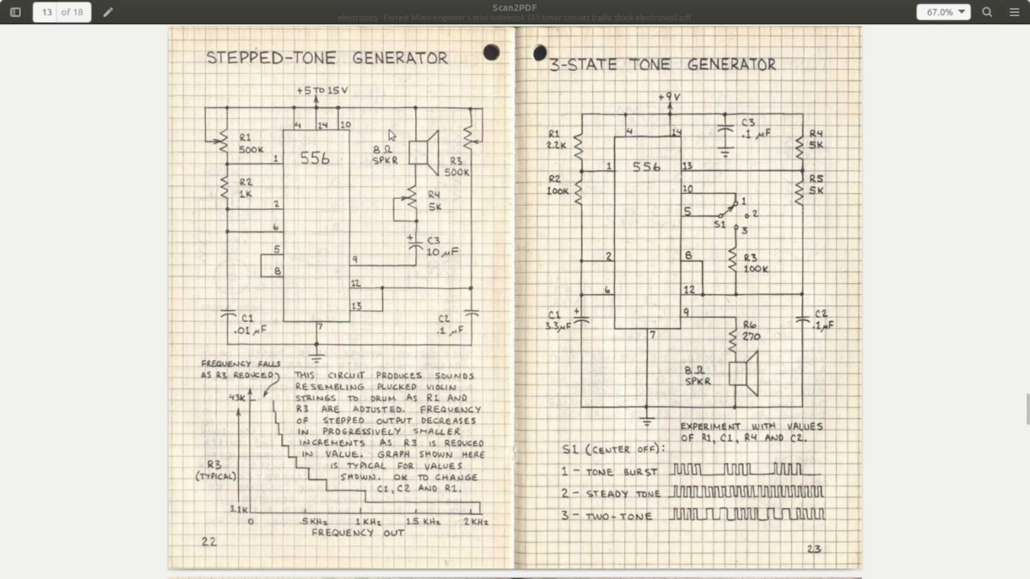
{"action": "mouse_move", "coordinate": [368, 251]}
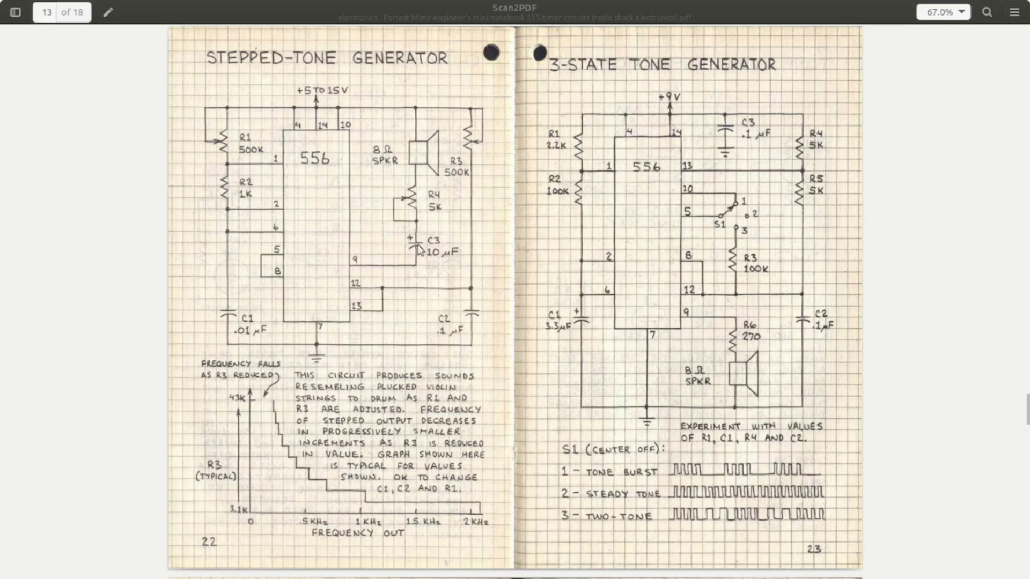
{"action": "mouse_move", "coordinate": [423, 214]}
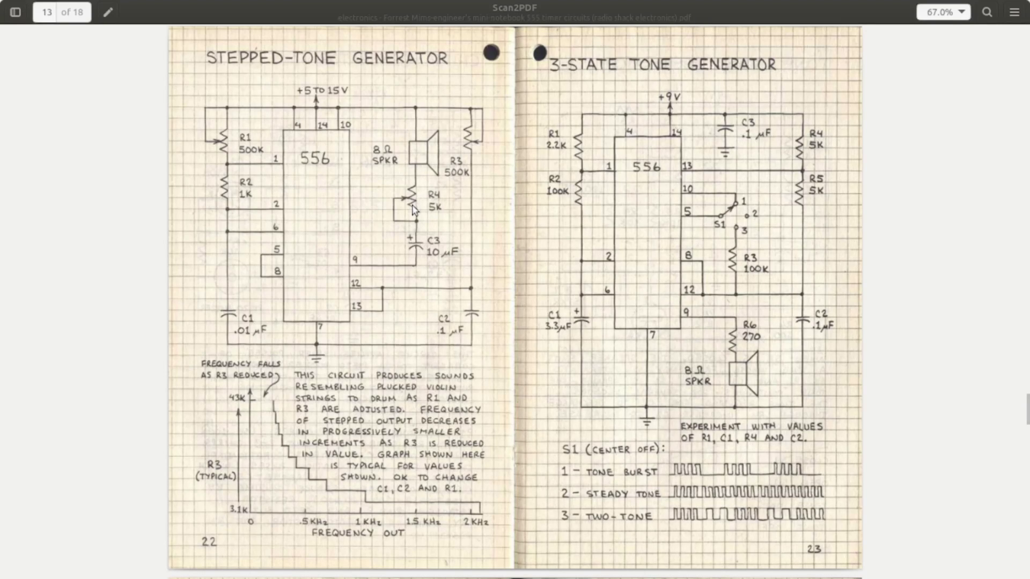
{"action": "mouse_move", "coordinate": [256, 397]}
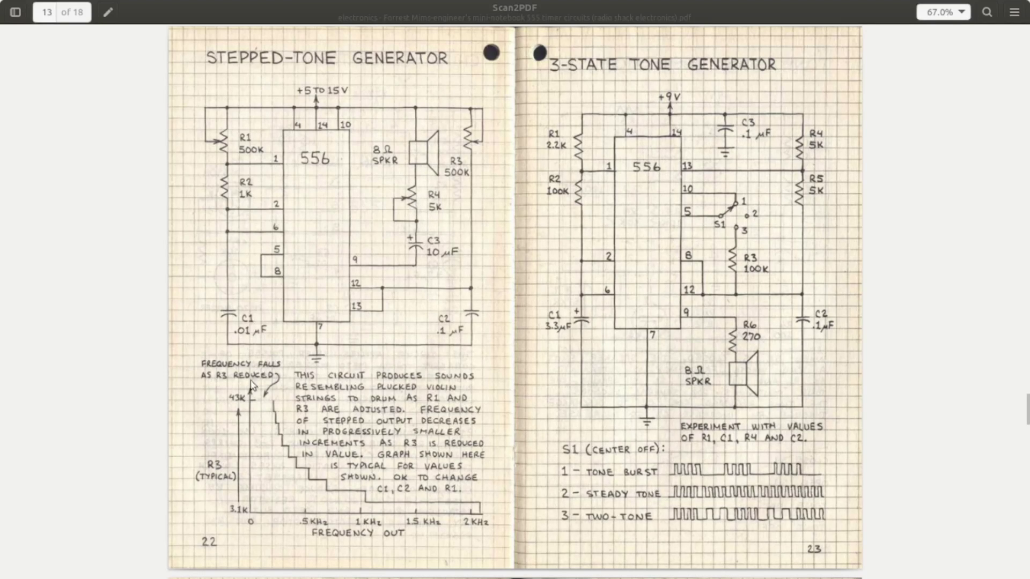
{"action": "mouse_move", "coordinate": [420, 498]}
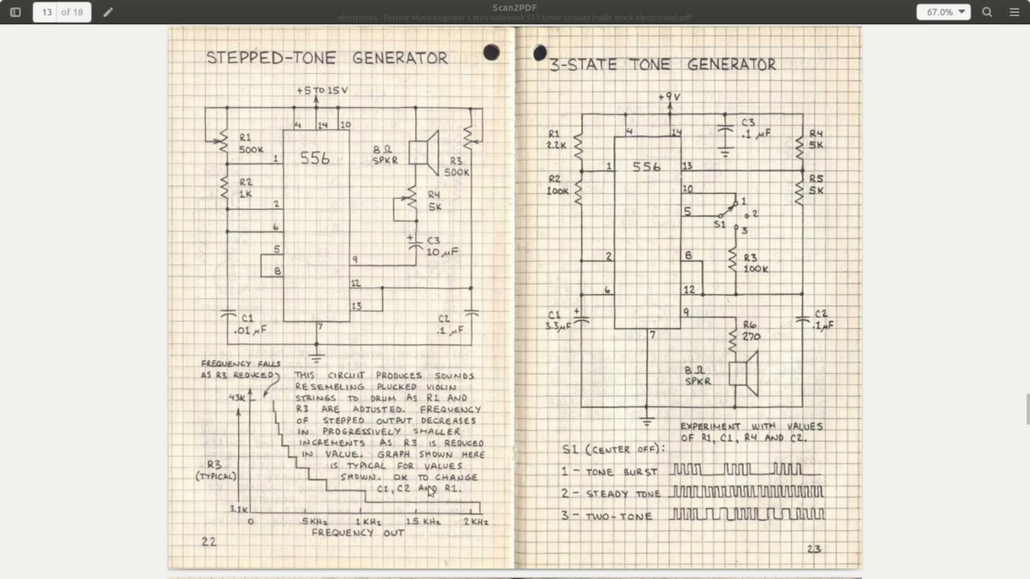
{"action": "mouse_move", "coordinate": [270, 399]}
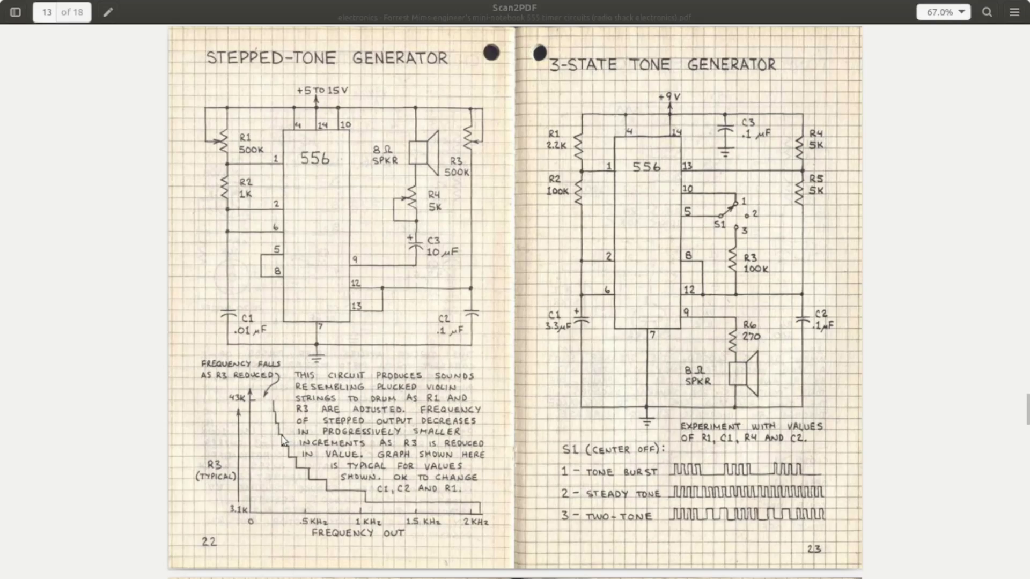
{"action": "mouse_move", "coordinate": [449, 519]}
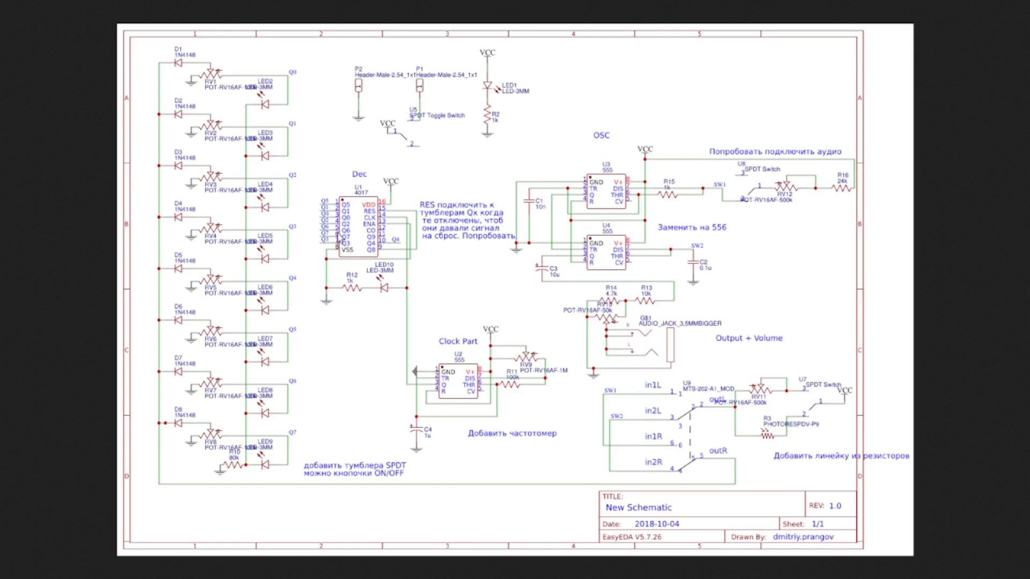
{"action": "mouse_move", "coordinate": [449, 335]}
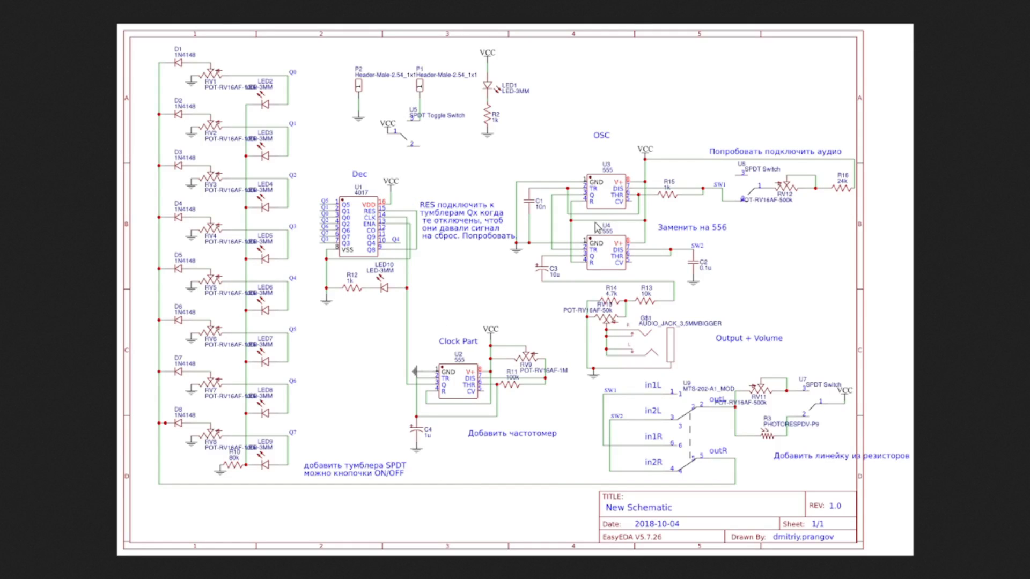
{"action": "mouse_move", "coordinate": [550, 159]}
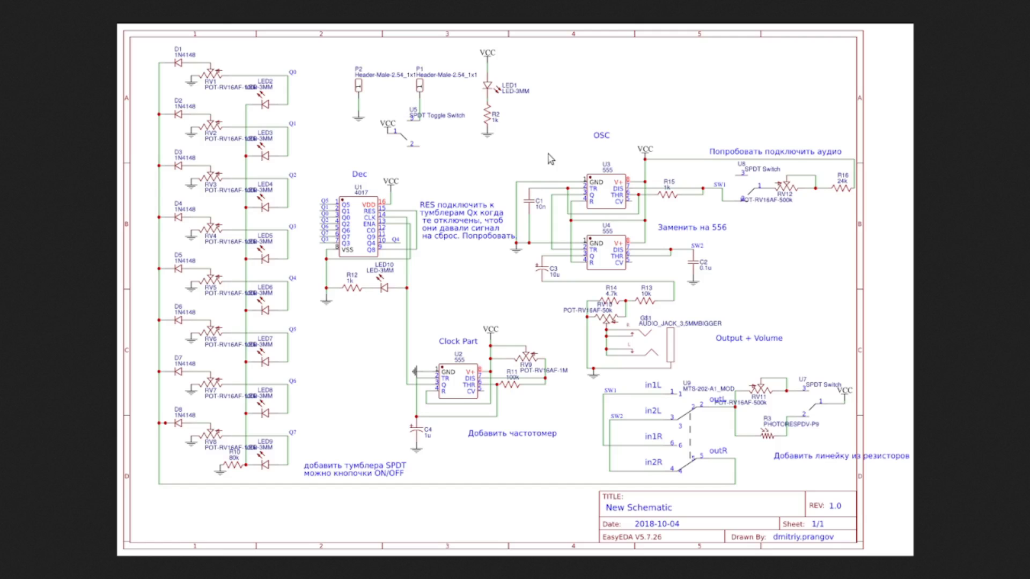
{"action": "mouse_move", "coordinate": [310, 115]}
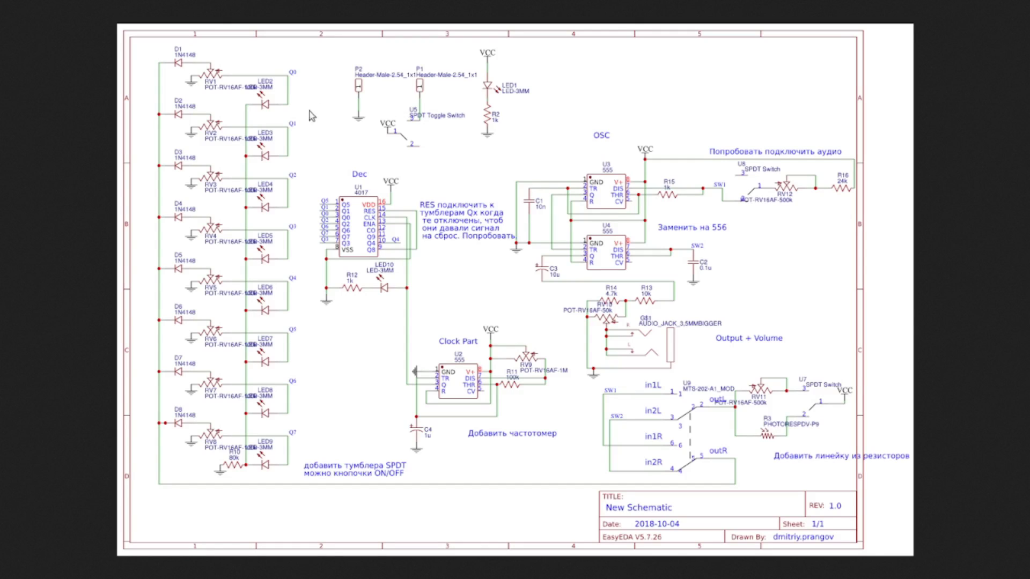
{"action": "mouse_move", "coordinate": [661, 161]}
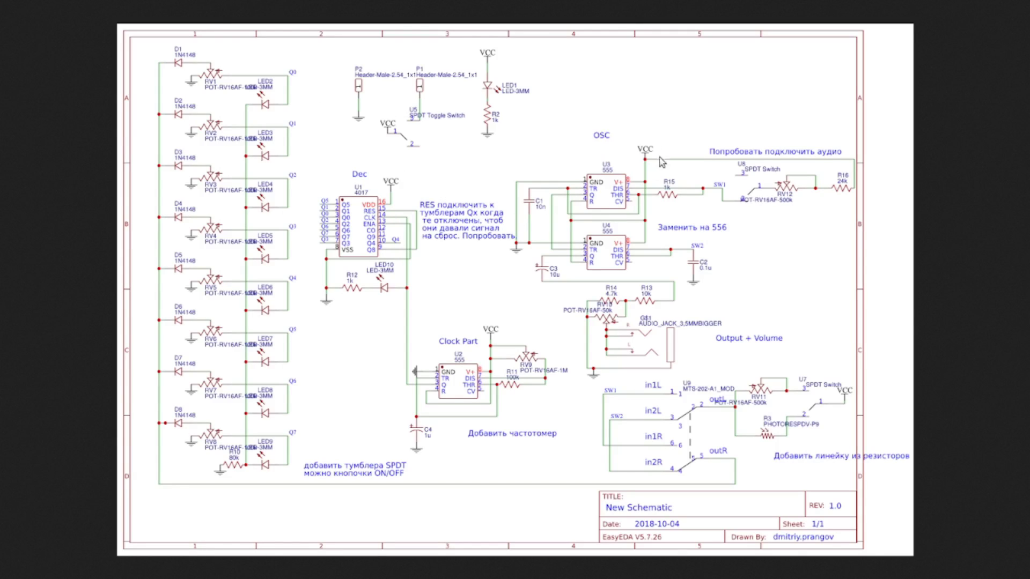
{"action": "mouse_move", "coordinate": [458, 247]}
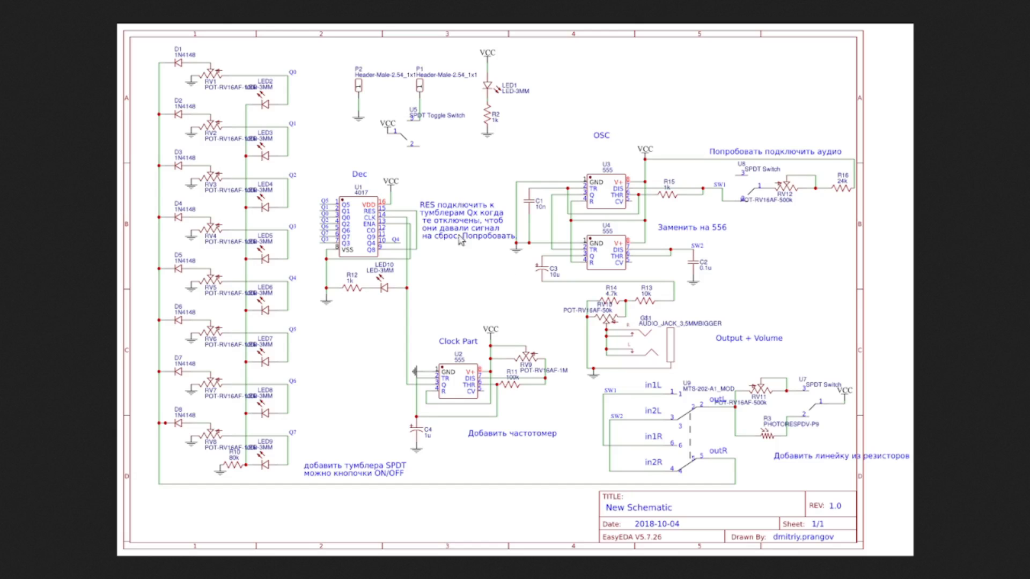
{"action": "mouse_move", "coordinate": [815, 270]}
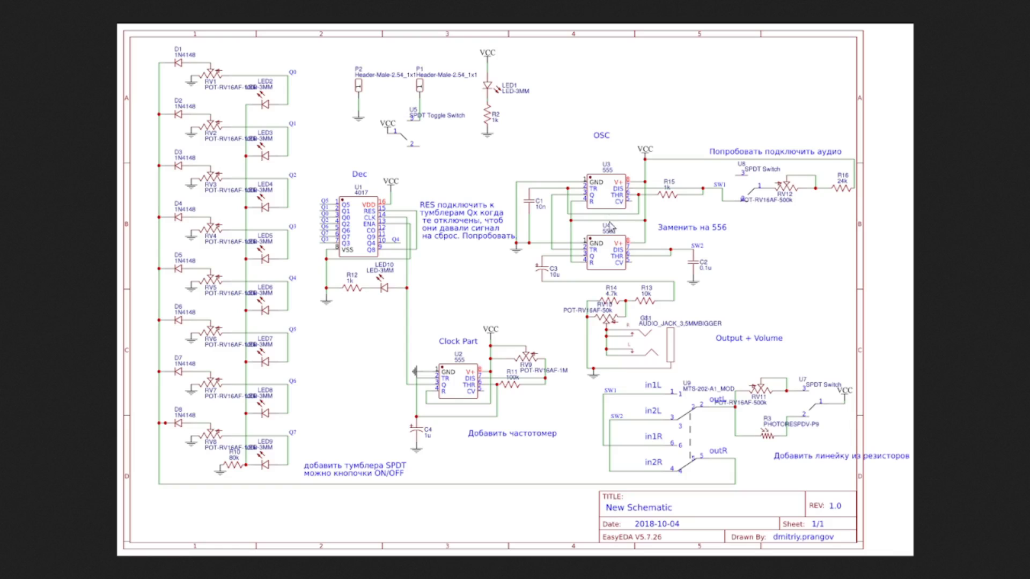
{"action": "mouse_move", "coordinate": [814, 197]}
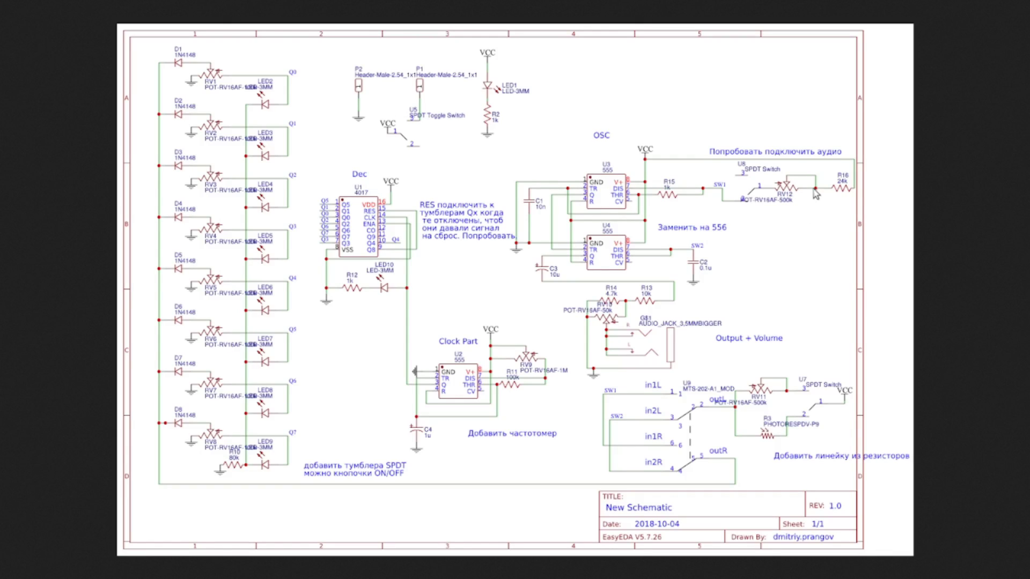
{"action": "mouse_move", "coordinate": [676, 205]}
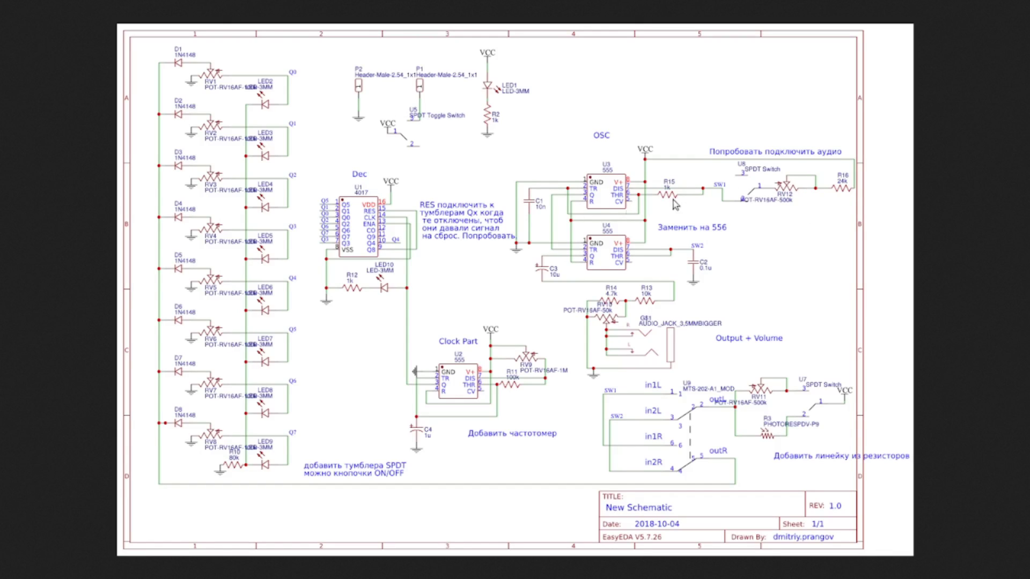
{"action": "mouse_move", "coordinate": [627, 338]}
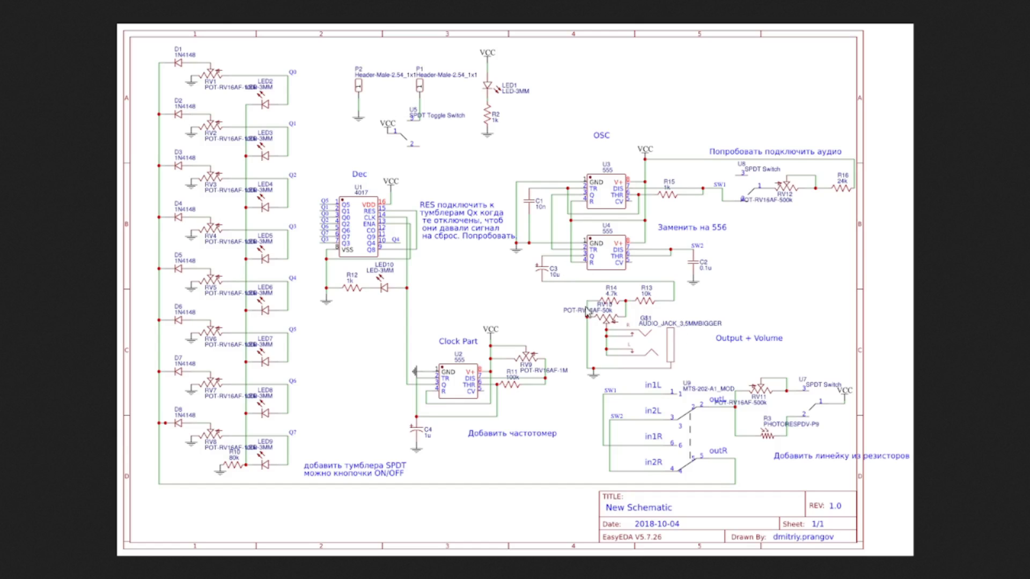
{"action": "mouse_move", "coordinate": [662, 337]}
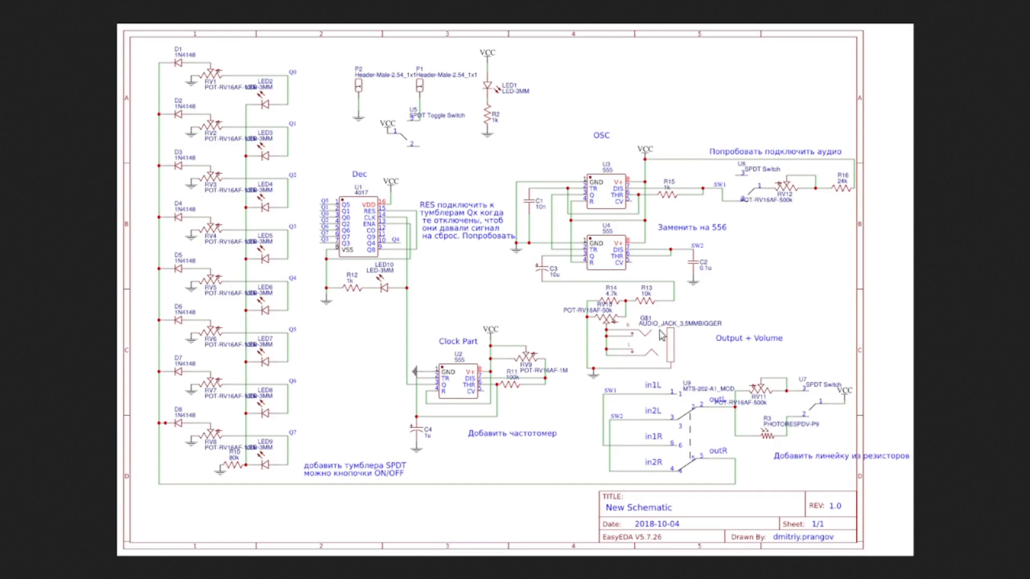
{"action": "mouse_move", "coordinate": [478, 254]}
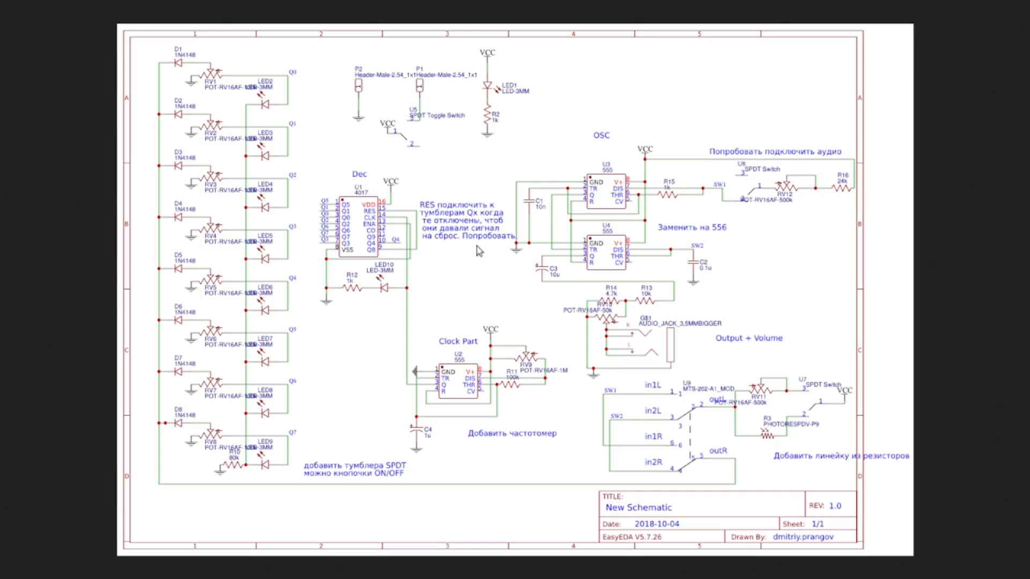
{"action": "mouse_move", "coordinate": [384, 275]}
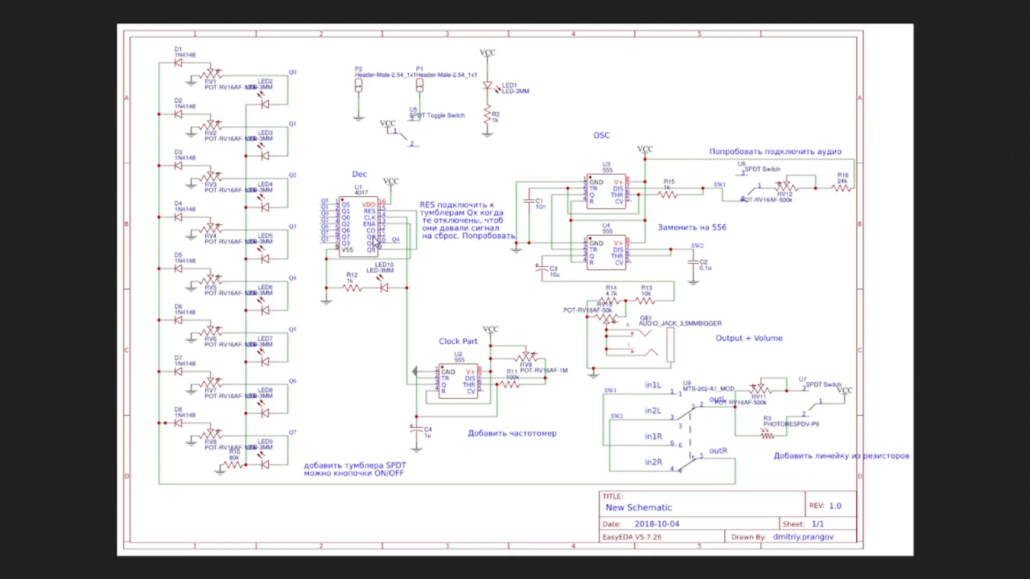
{"action": "mouse_move", "coordinate": [358, 256]}
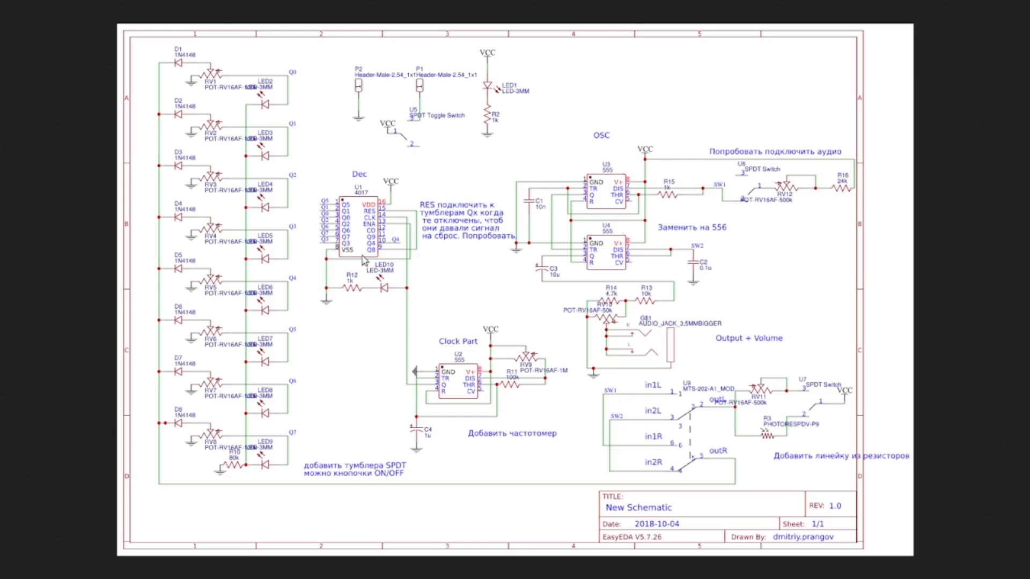
{"action": "mouse_move", "coordinate": [445, 398]}
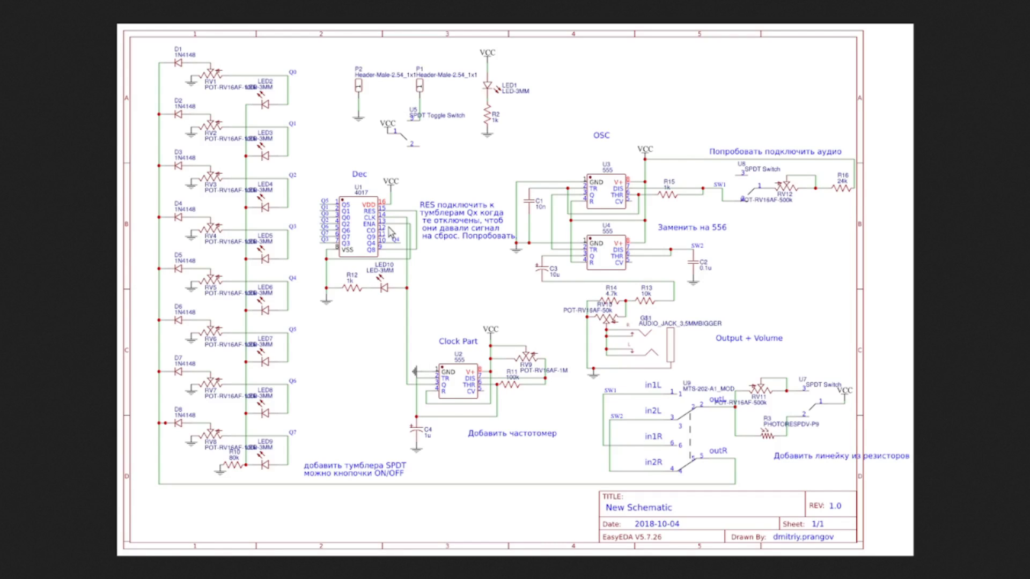
{"action": "mouse_move", "coordinate": [328, 257]}
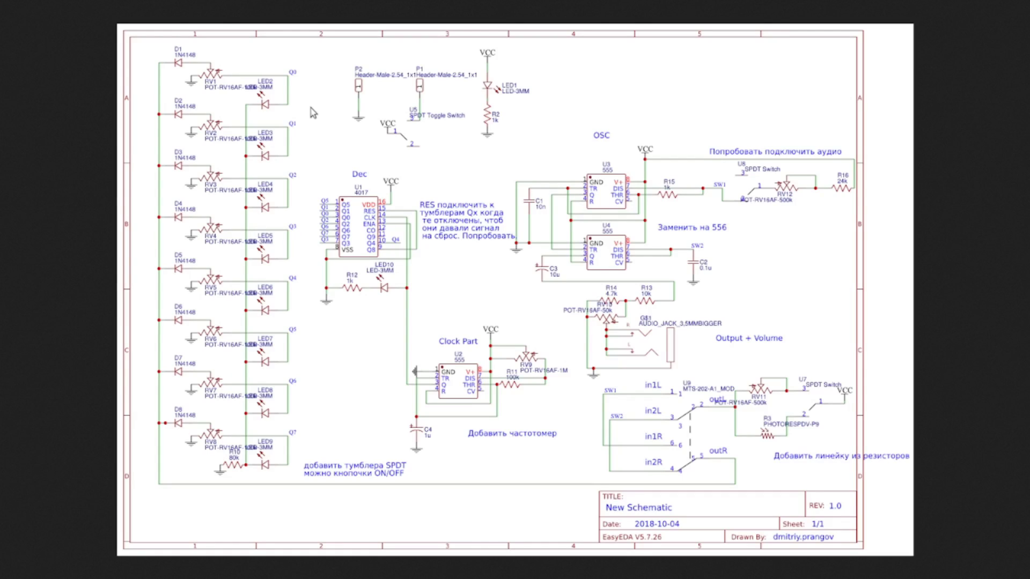
{"action": "mouse_move", "coordinate": [269, 108]}
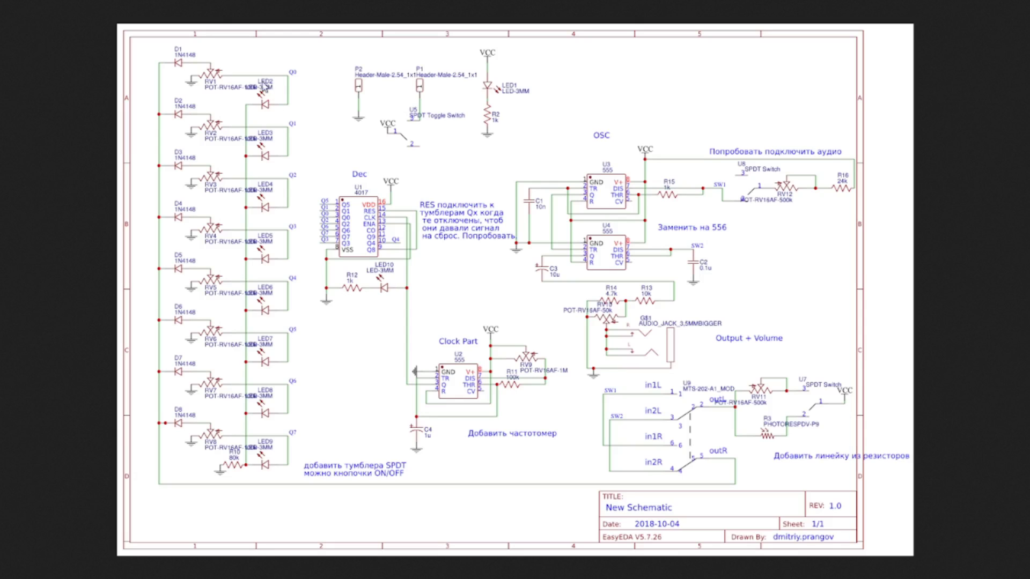
{"action": "mouse_move", "coordinate": [224, 81]}
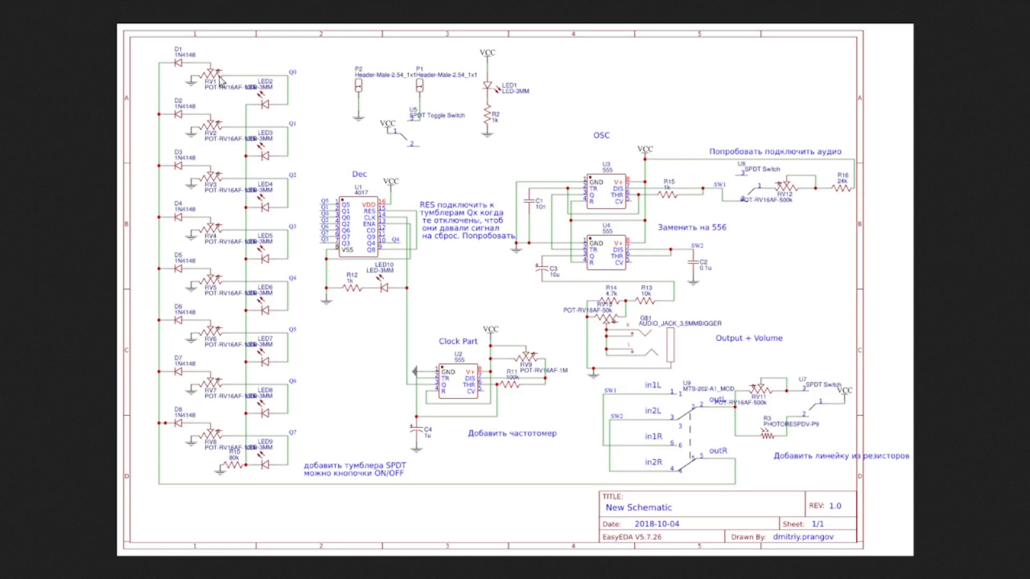
{"action": "mouse_move", "coordinate": [189, 79]}
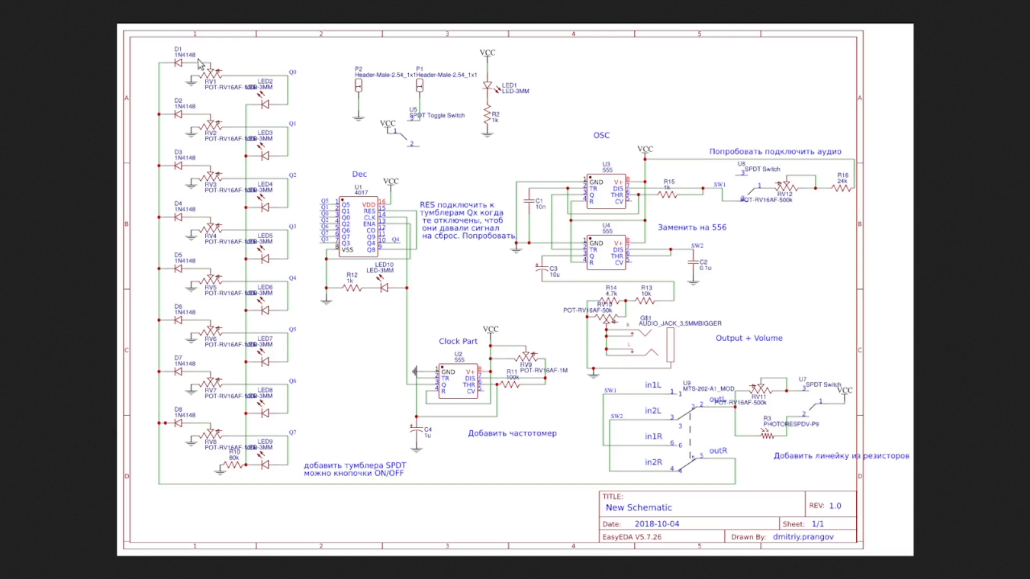
{"action": "mouse_move", "coordinate": [201, 94]}
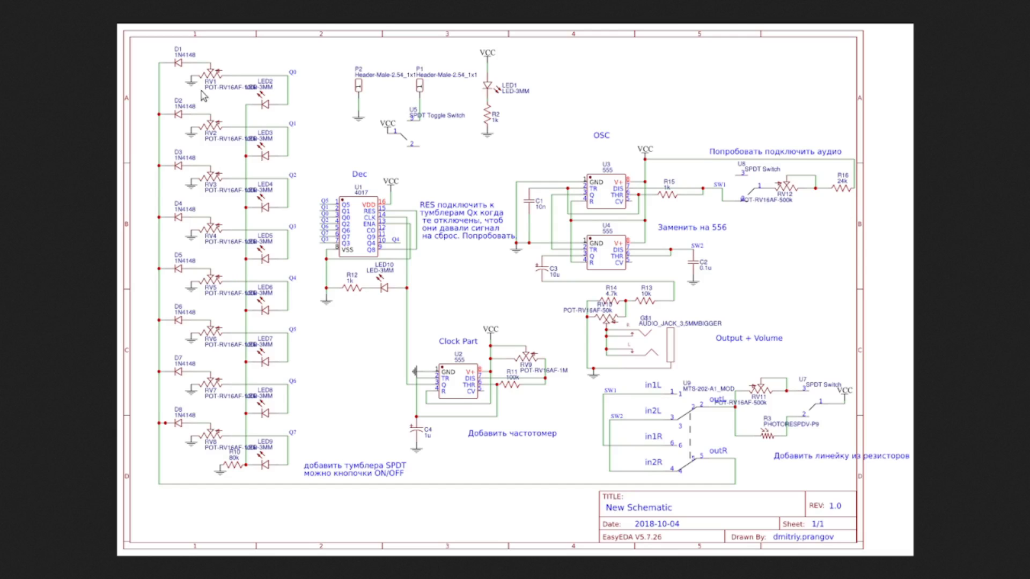
{"action": "mouse_move", "coordinate": [178, 82]}
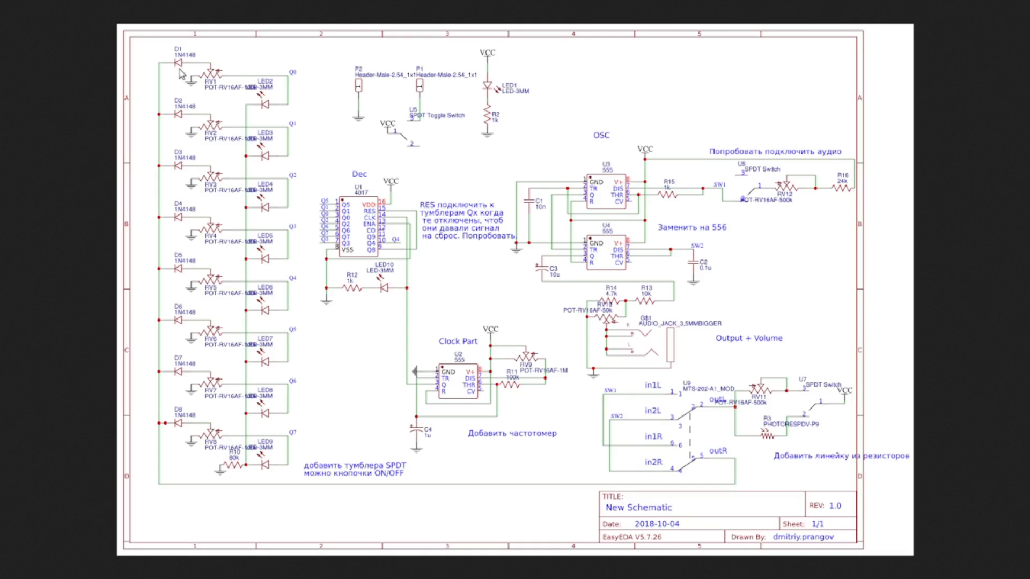
{"action": "mouse_move", "coordinate": [225, 94]}
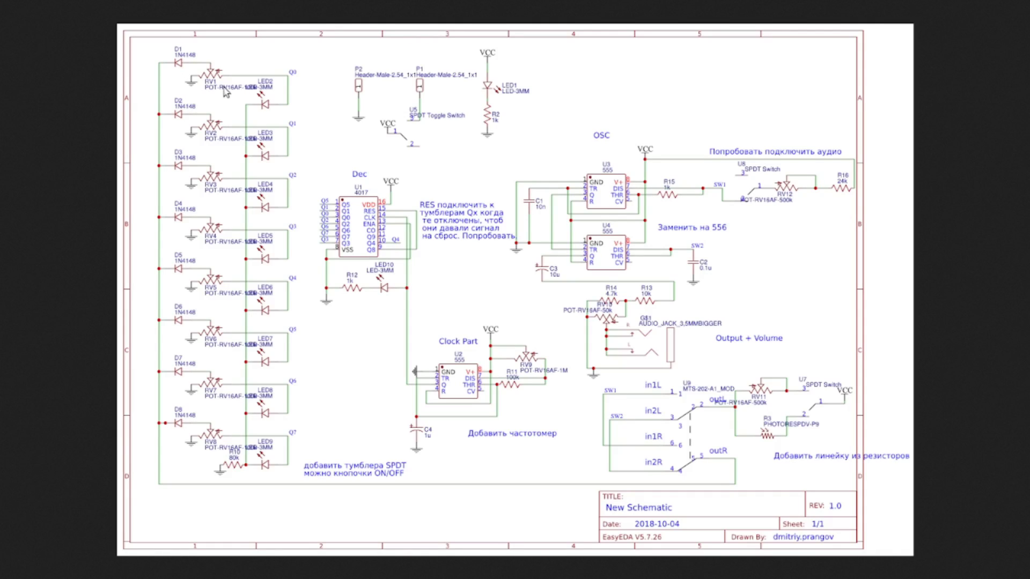
{"action": "mouse_move", "coordinate": [156, 83]}
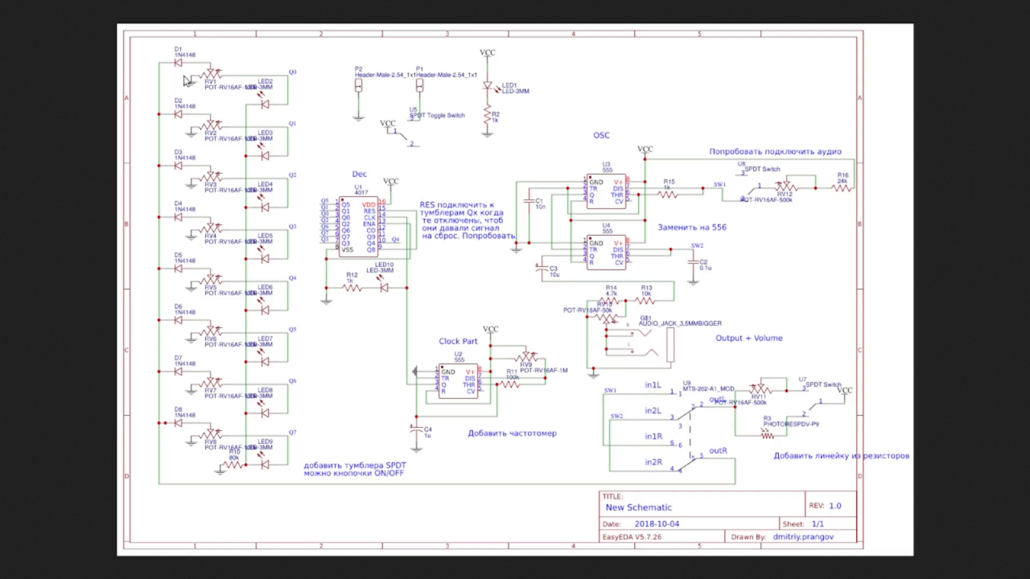
{"action": "mouse_move", "coordinate": [205, 98]}
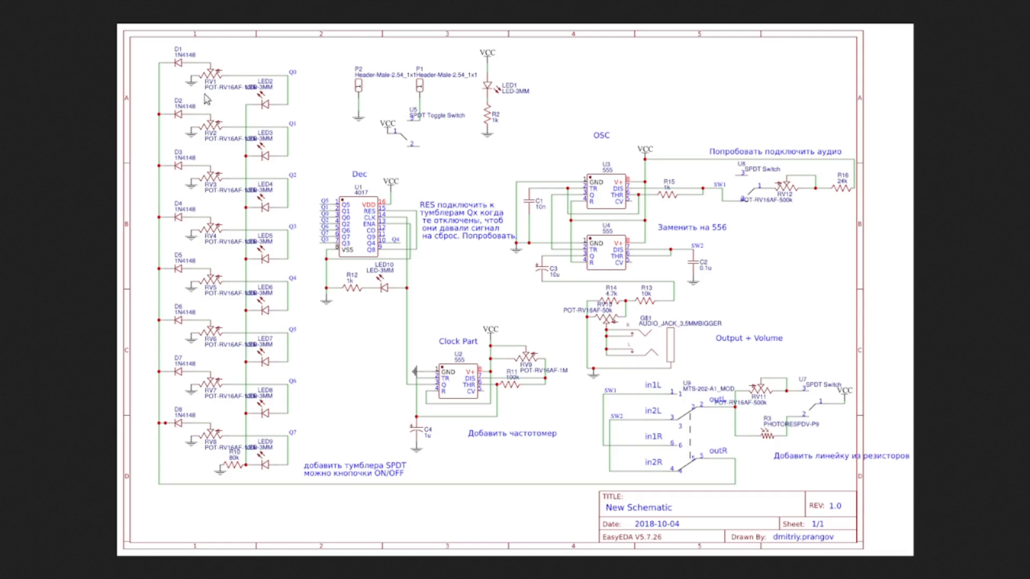
{"action": "mouse_move", "coordinate": [245, 85]}
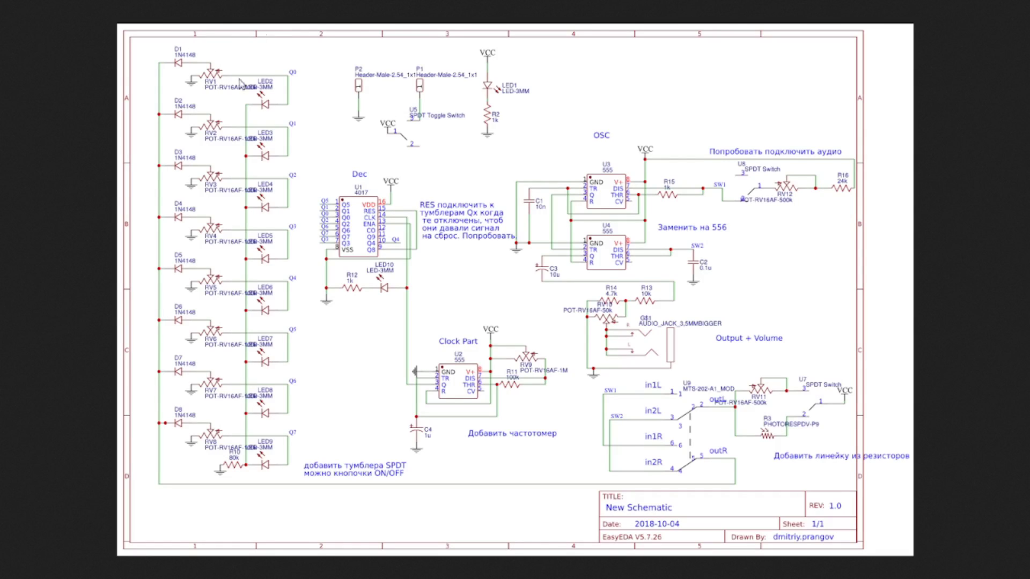
{"action": "mouse_move", "coordinate": [339, 362]}
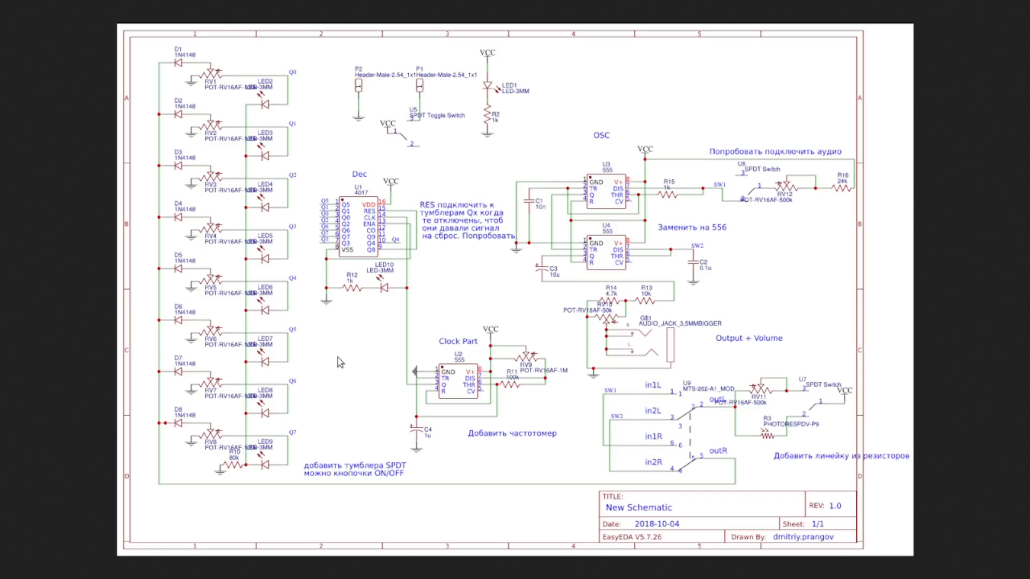